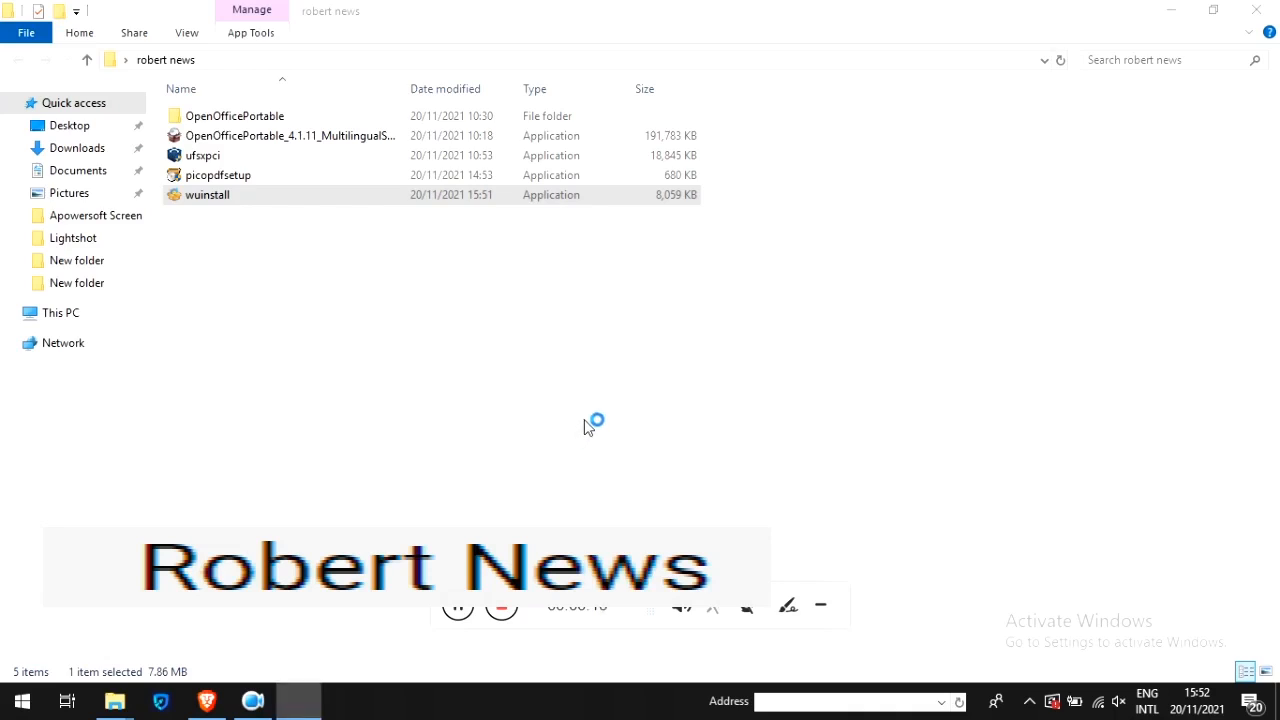
Launch the wuinstall installer, pass the Welcome and Newsletter pages and accept the license agreement
{"action": "double_click", "coordinate": [208, 194]}
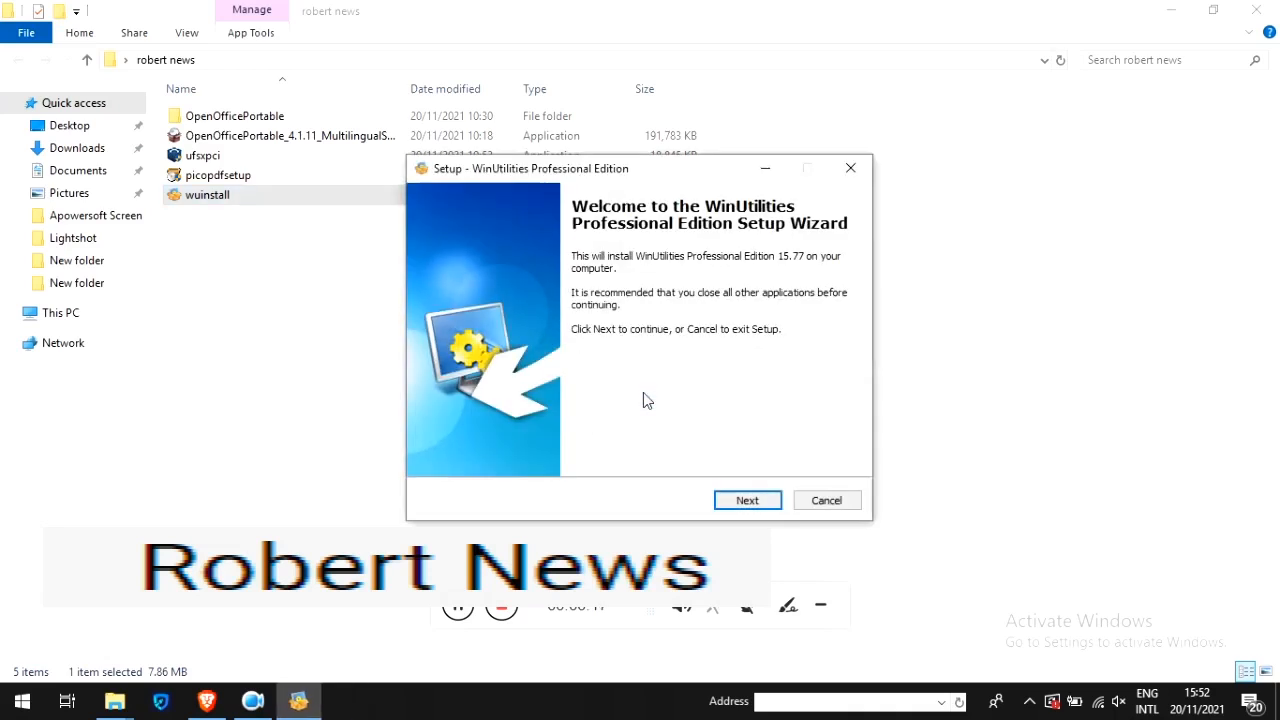
{"action": "left_click", "coordinate": [748, 500]}
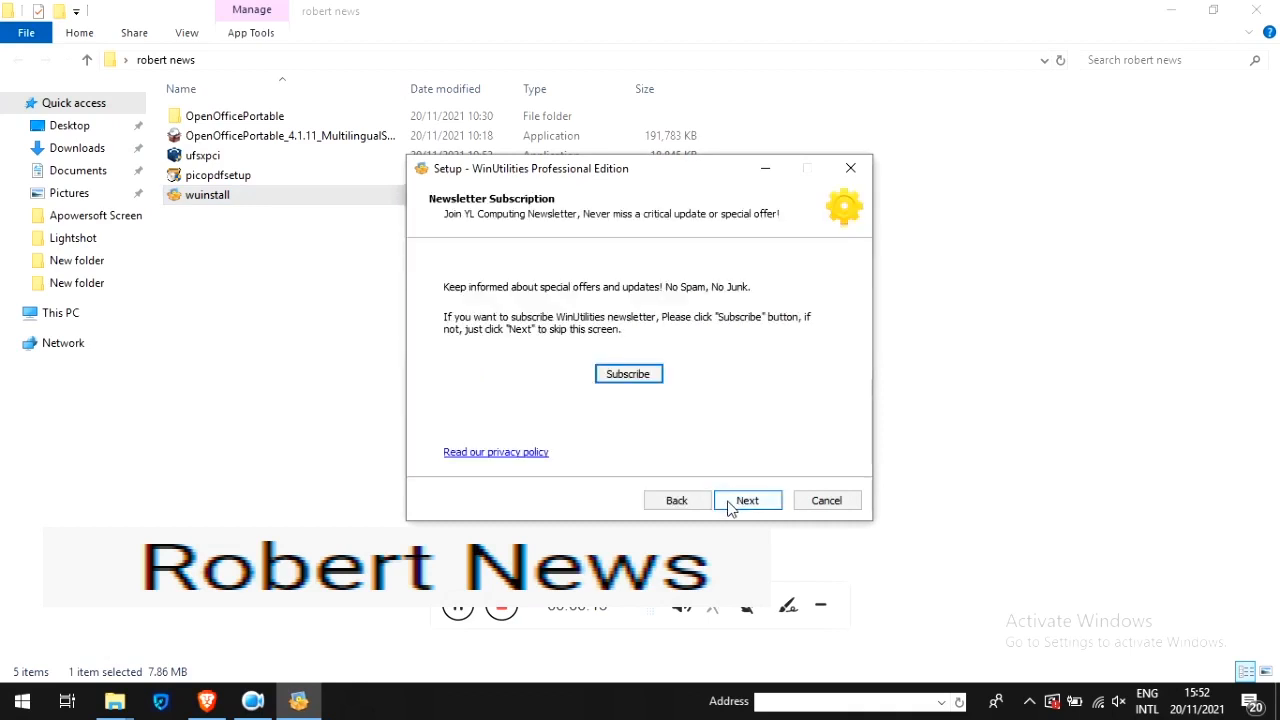
{"action": "mouse_move", "coordinate": [572, 444]}
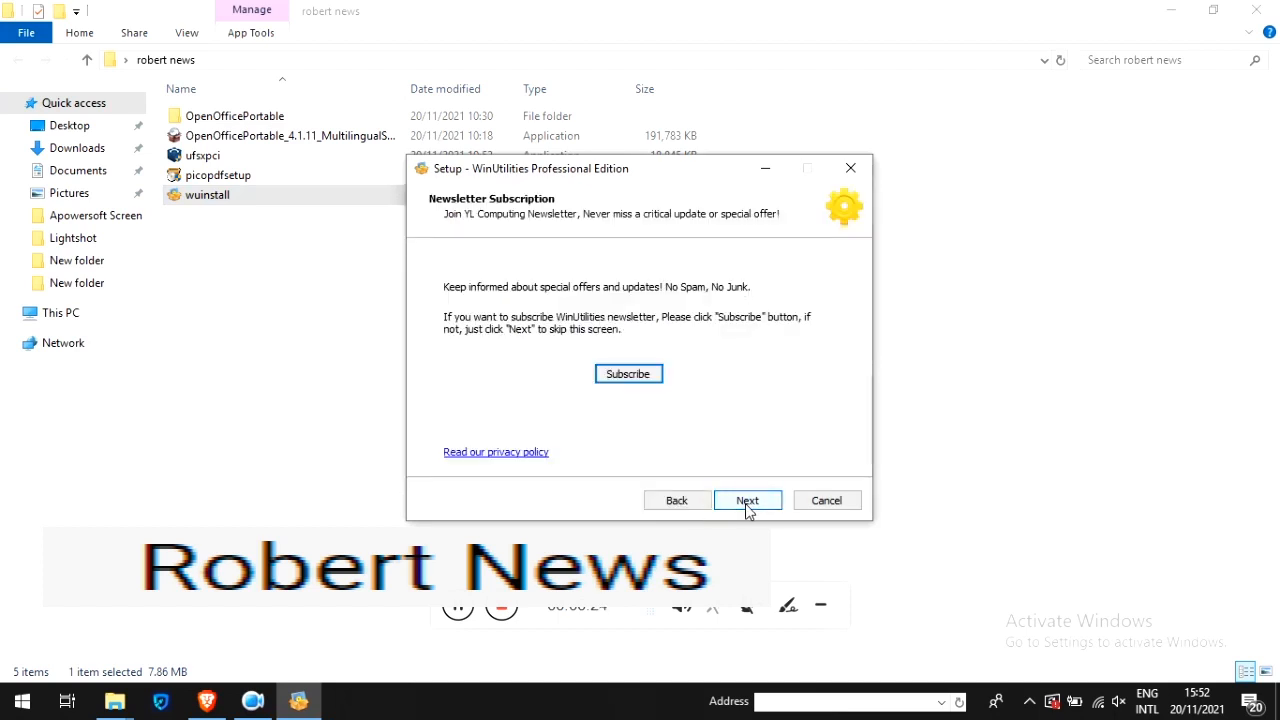
{"action": "left_click", "coordinate": [748, 500]}
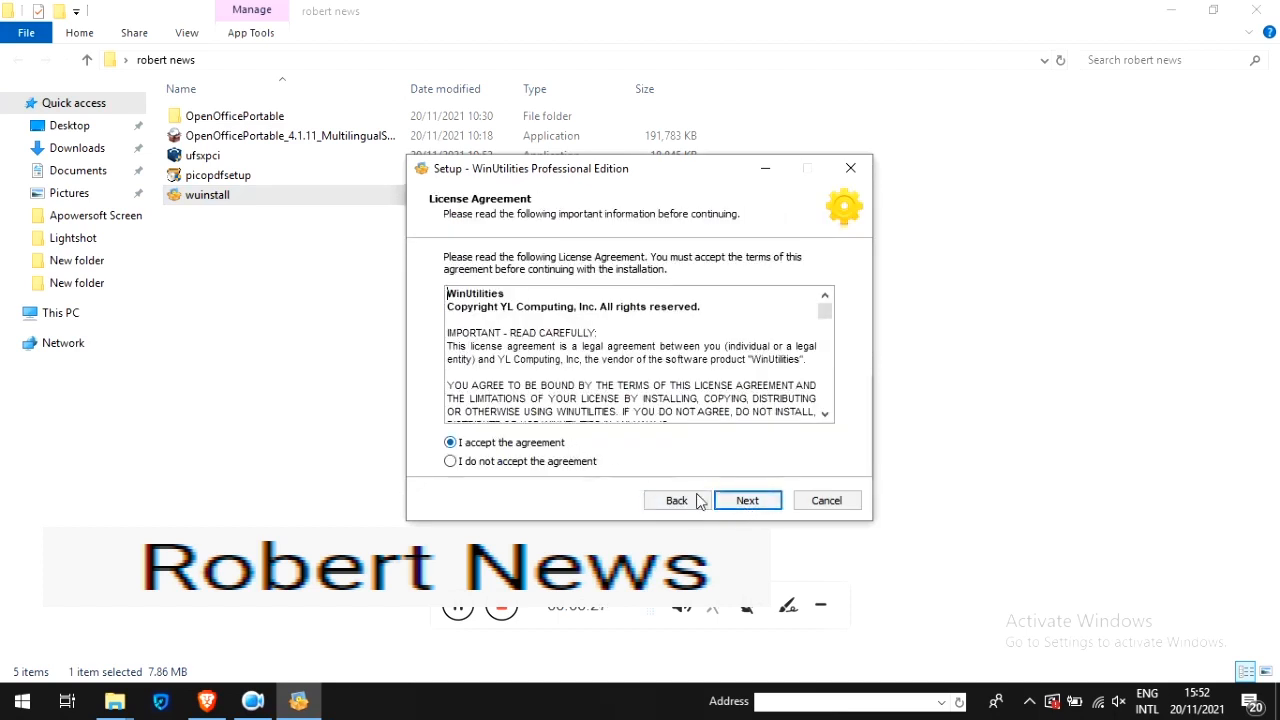
{"action": "left_click", "coordinate": [748, 500]}
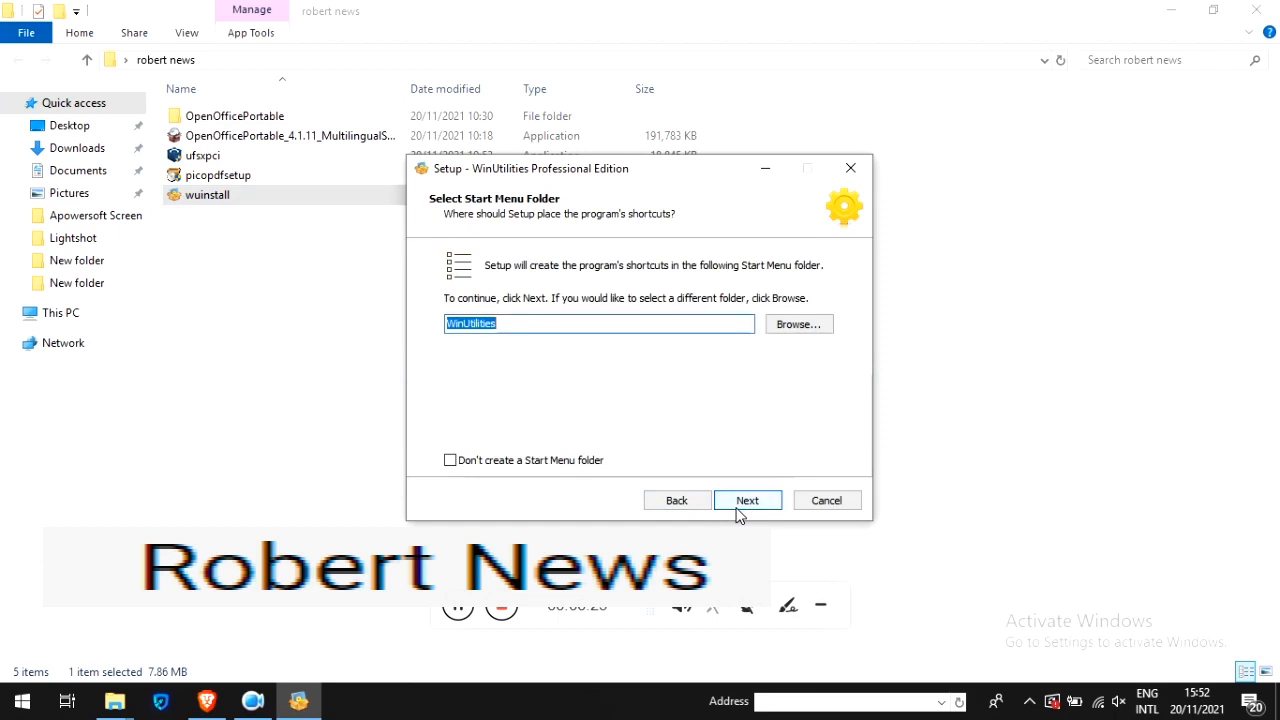
Keep the default Start Menu folder, install with a desktop shortcut and finish the wizard
{"action": "left_click", "coordinate": [748, 500]}
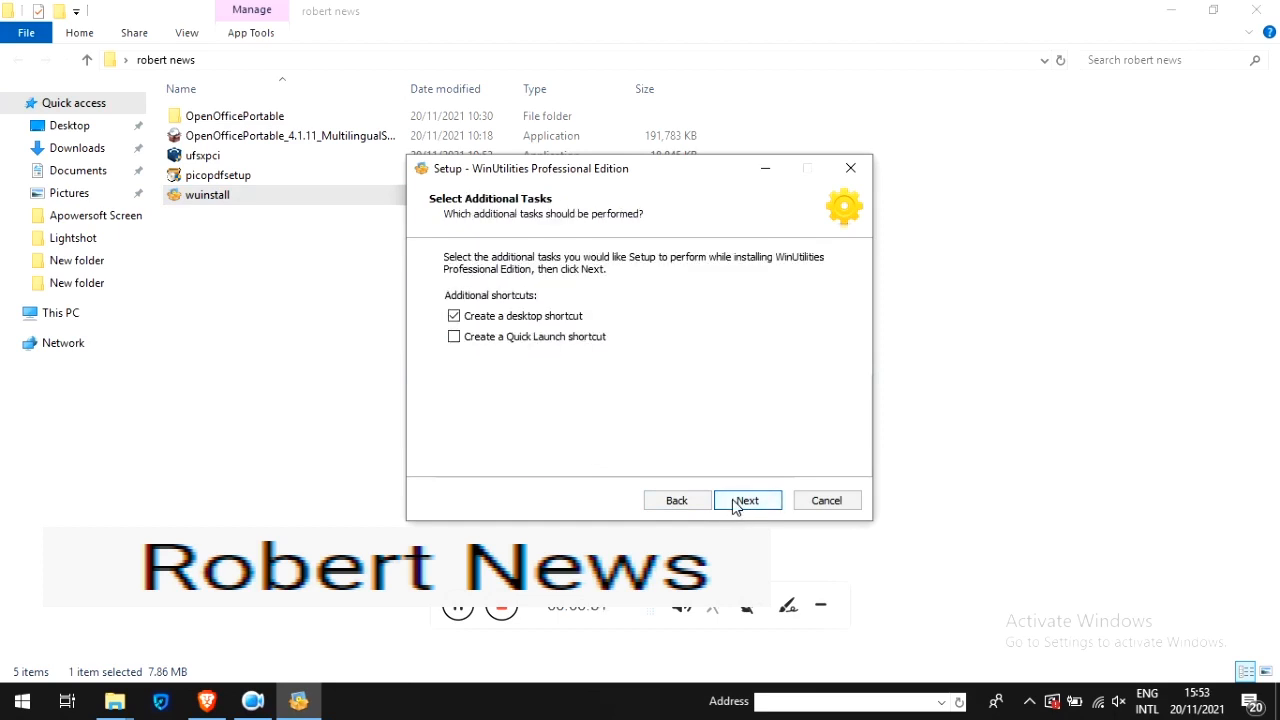
{"action": "left_click", "coordinate": [746, 500]}
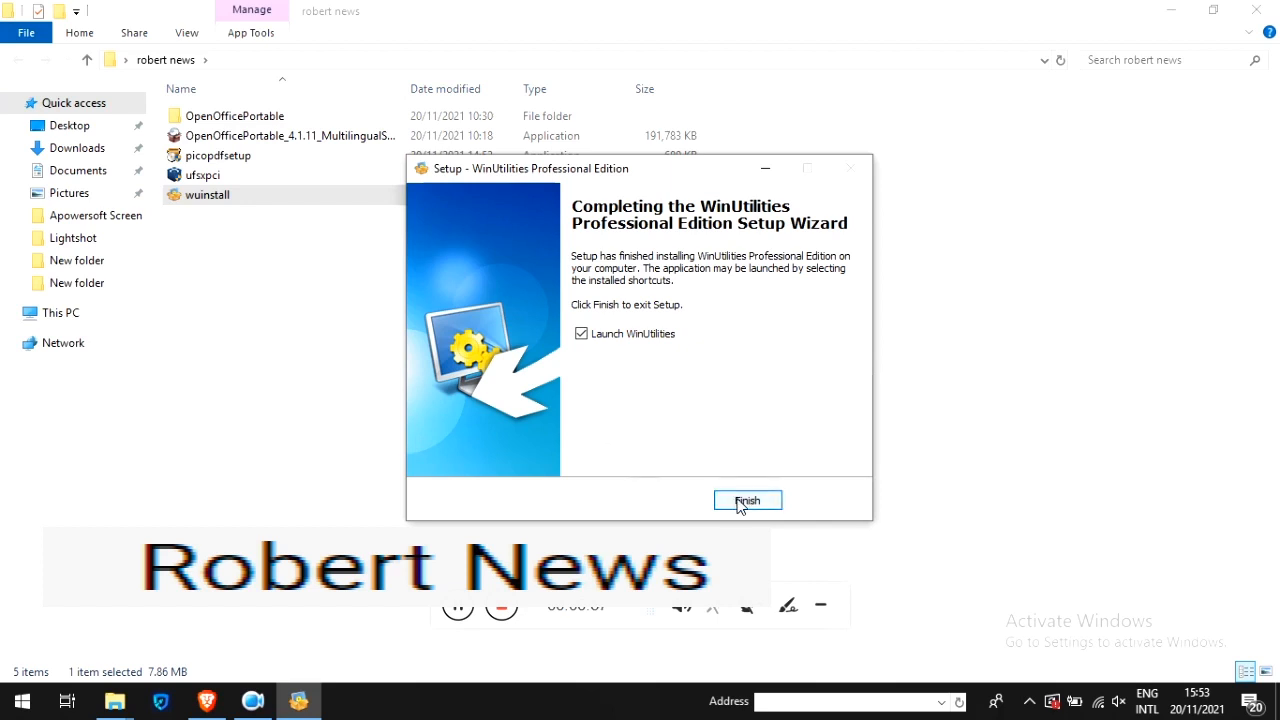
{"action": "left_click", "coordinate": [748, 500]}
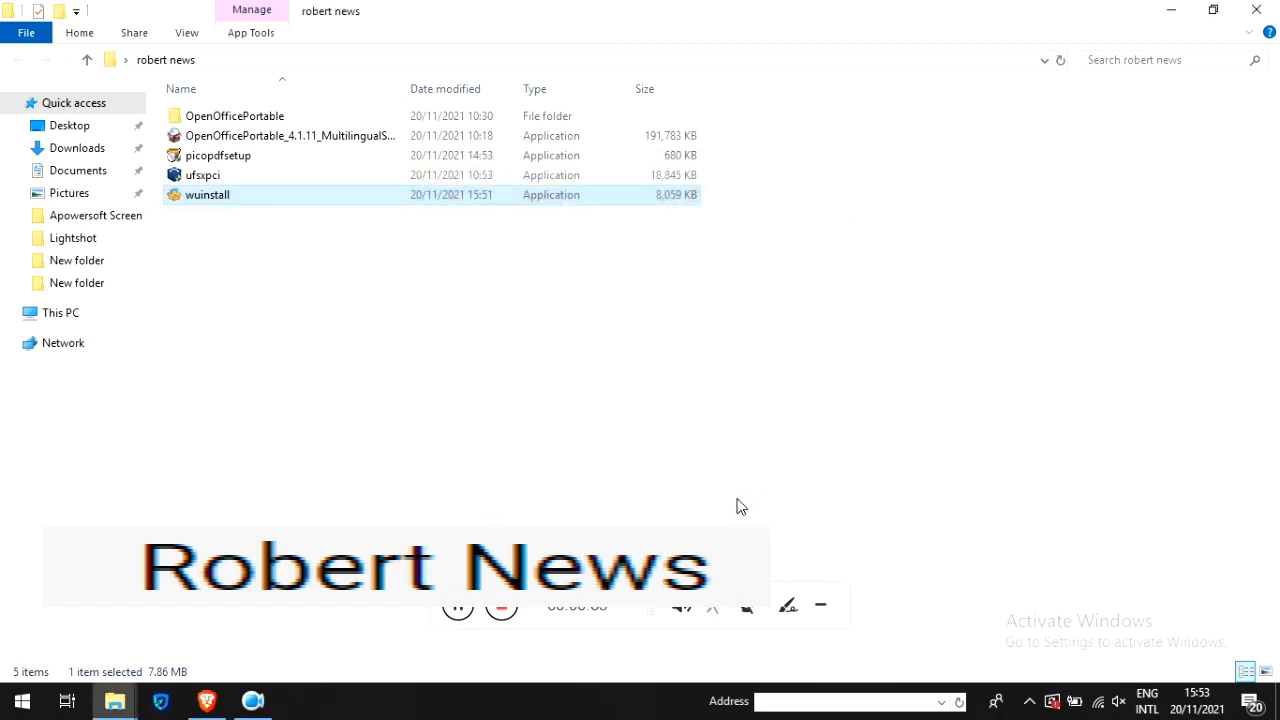
Start WinUtilities and choose Keep Testing in the Register dialog to use the trial
{"action": "double_click", "coordinate": [208, 194]}
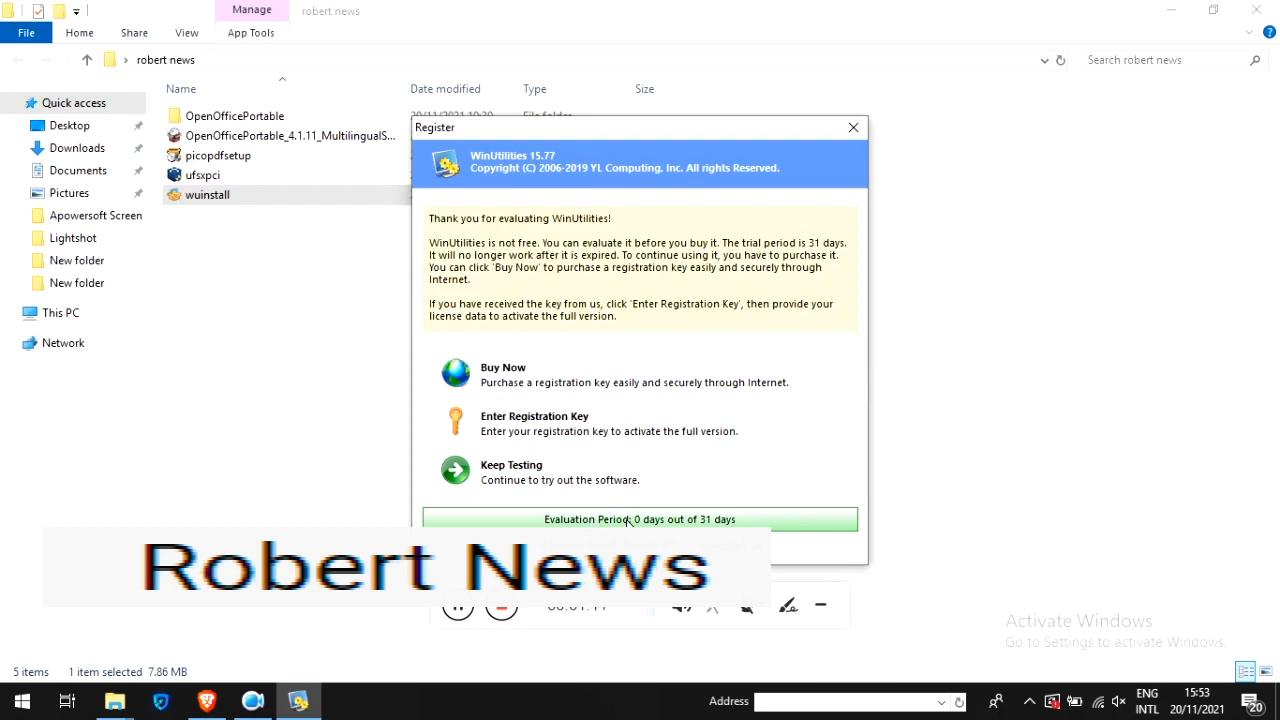
{"action": "left_click", "coordinate": [456, 470]}
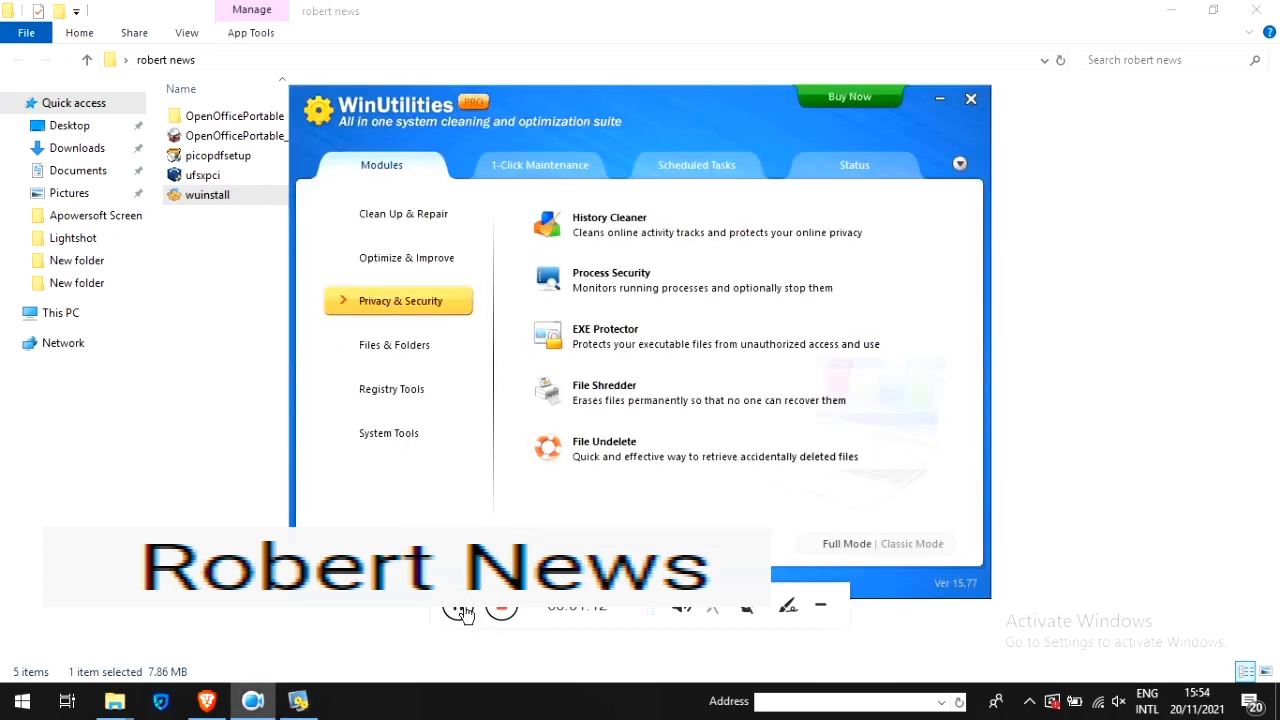
Browse the Clean Up & Repair modules, 1-Click Maintenance and Scheduled Tasks tabs
{"action": "left_click", "coordinate": [404, 212]}
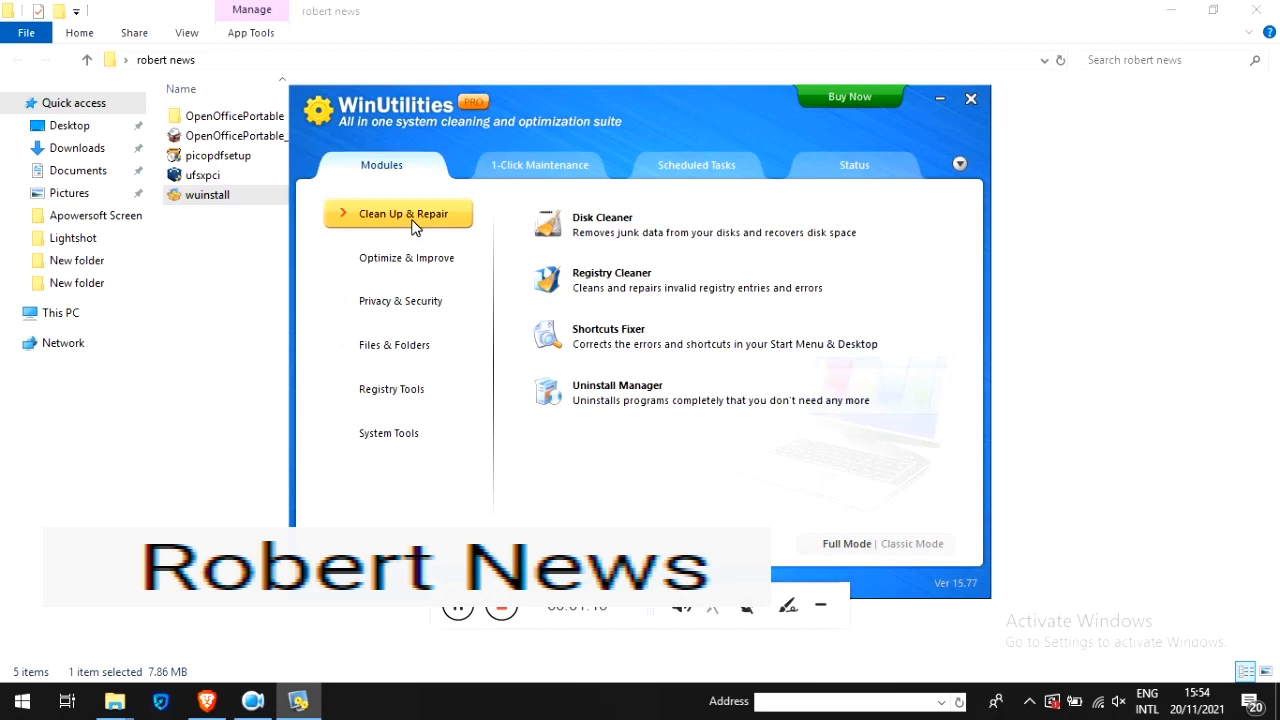
{"action": "left_click", "coordinate": [540, 164]}
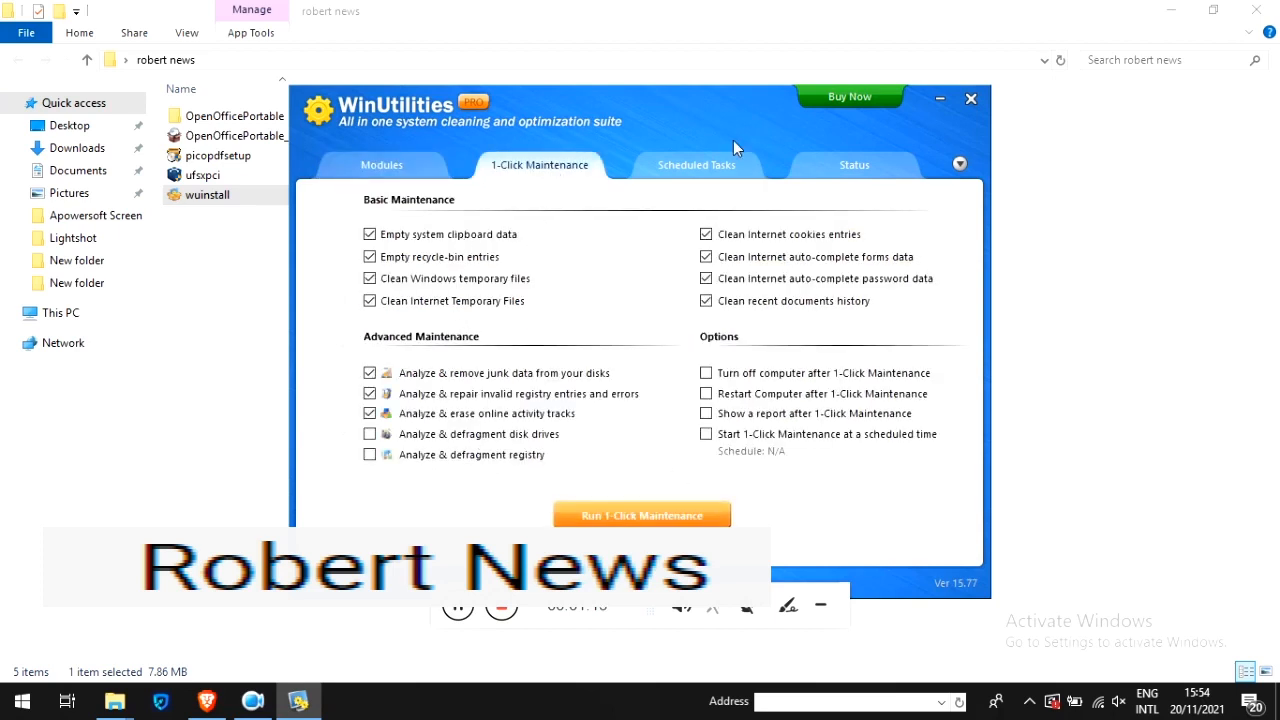
{"action": "left_click", "coordinate": [696, 164]}
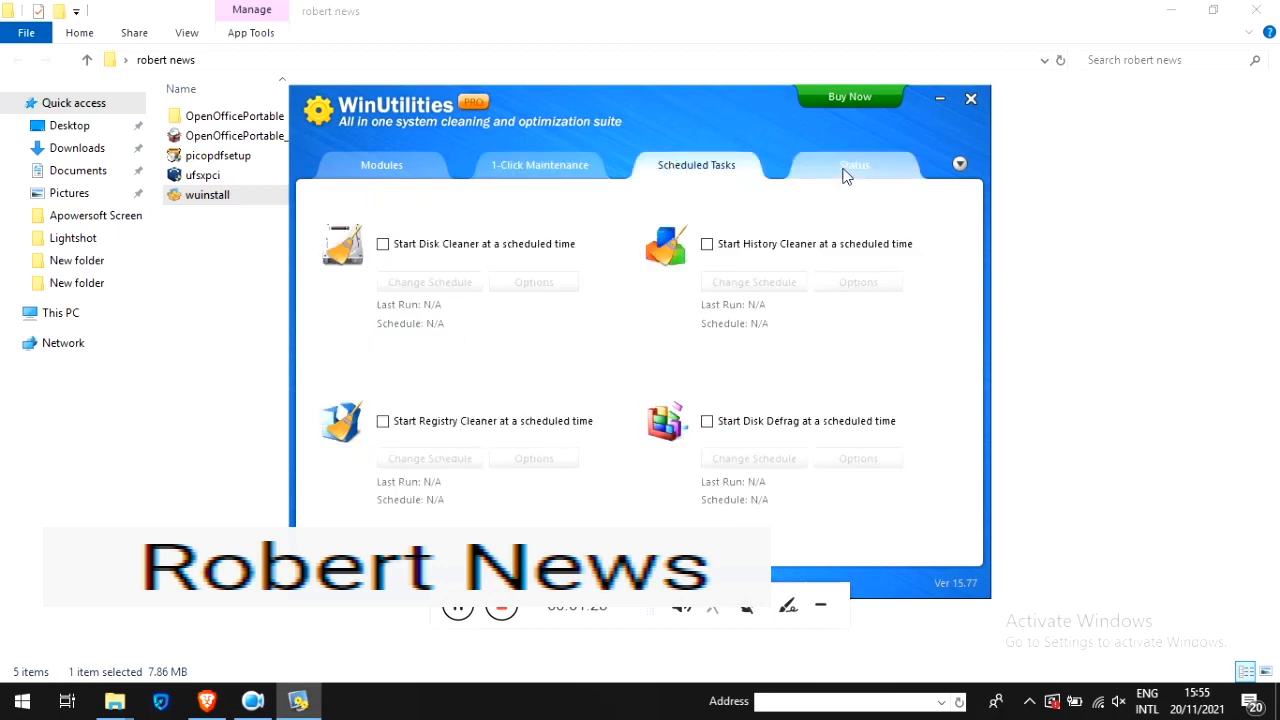
{"action": "left_click", "coordinate": [540, 164]}
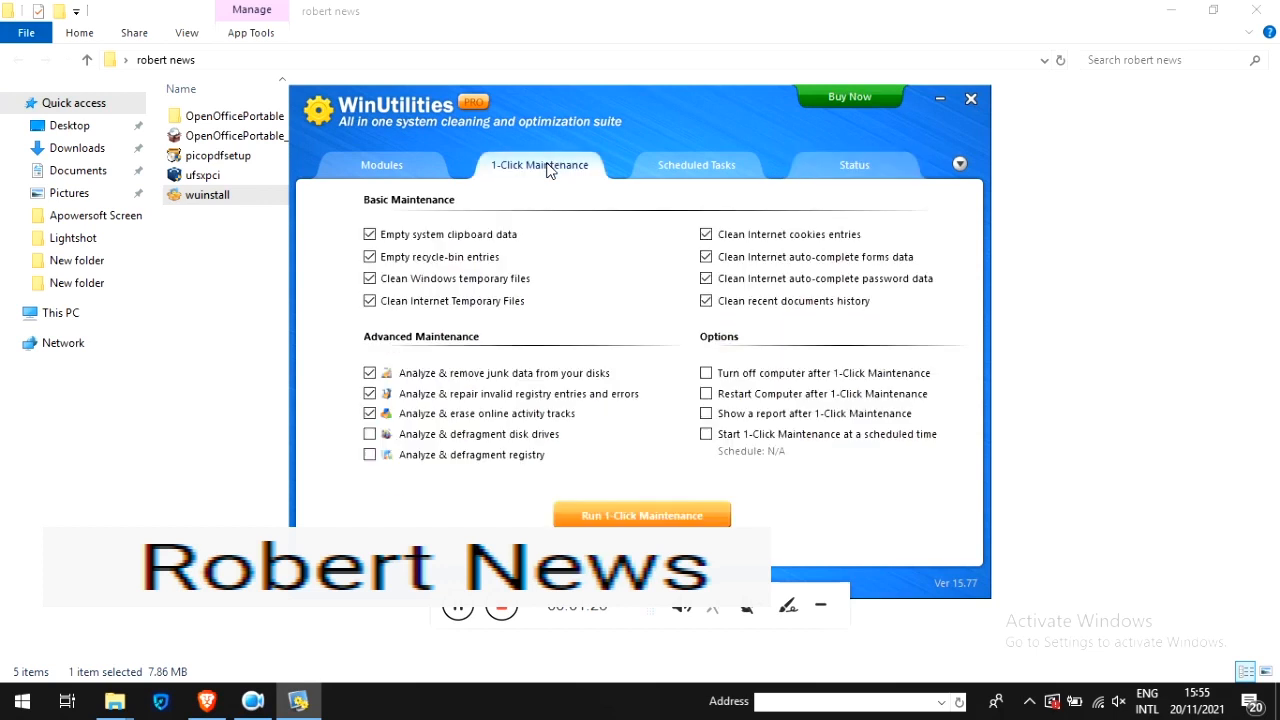
Run 1-Click Maintenance with its default checks and return to the Modules overview
{"action": "left_click", "coordinate": [640, 516]}
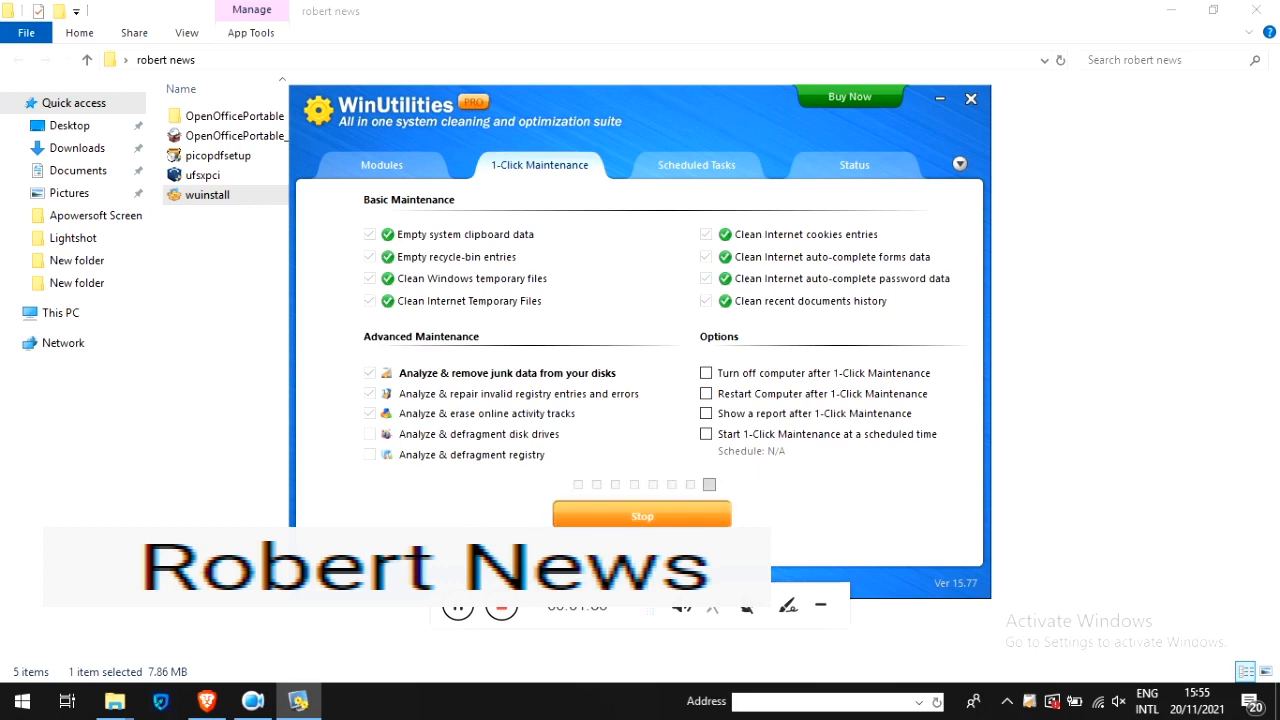
{"action": "left_click", "coordinate": [382, 164]}
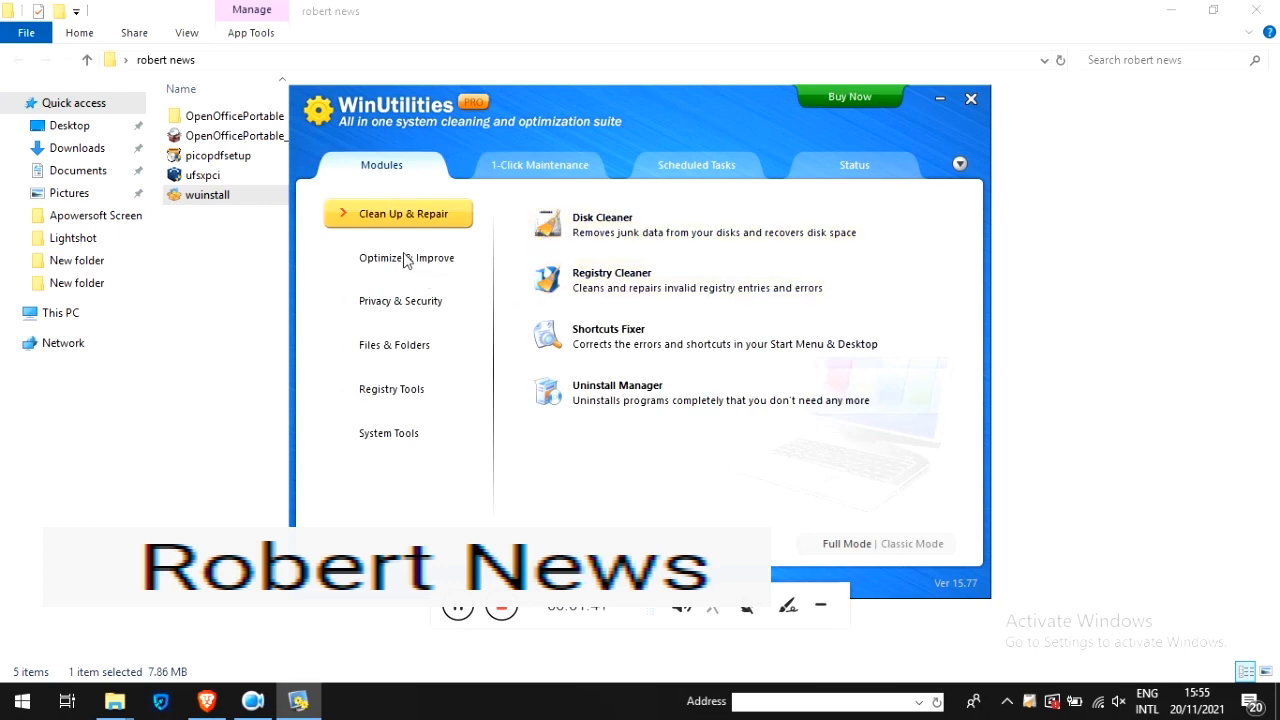
View the Optimize & Improve tools, then the Privacy & Security tools
{"action": "left_click", "coordinate": [406, 258]}
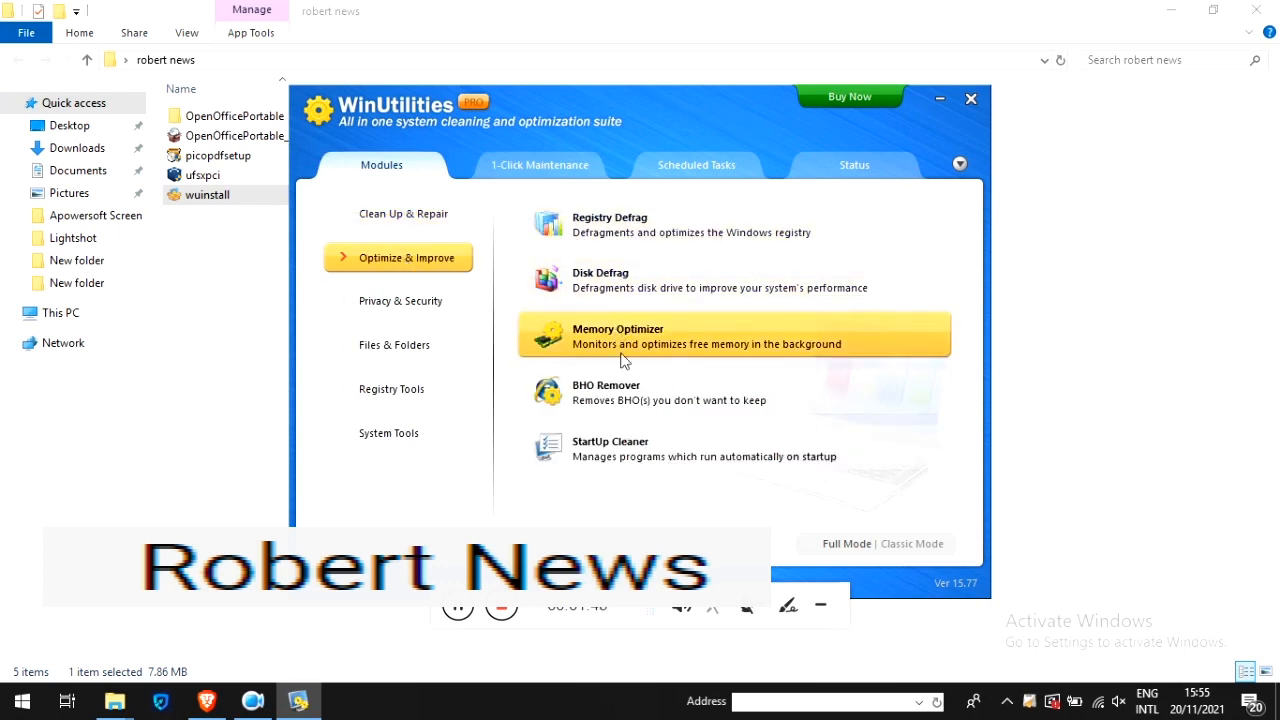
{"action": "left_click", "coordinate": [400, 300]}
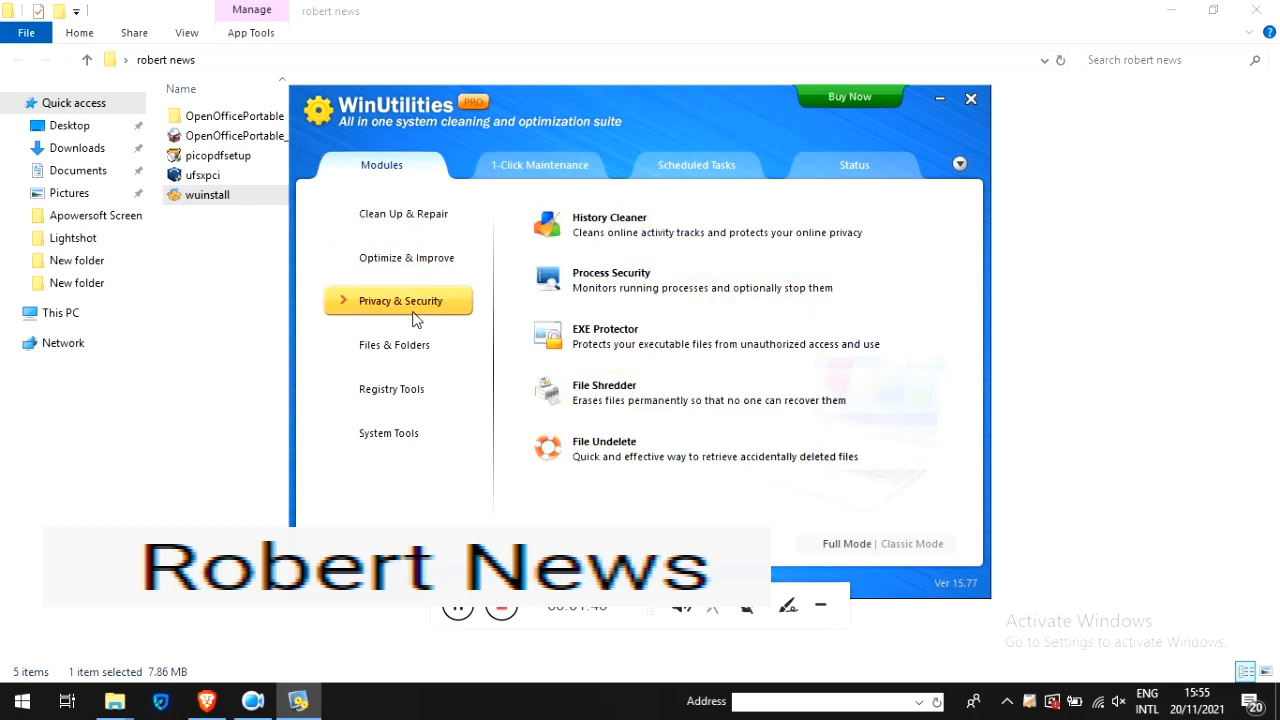
{"action": "mouse_move", "coordinate": [608, 224]}
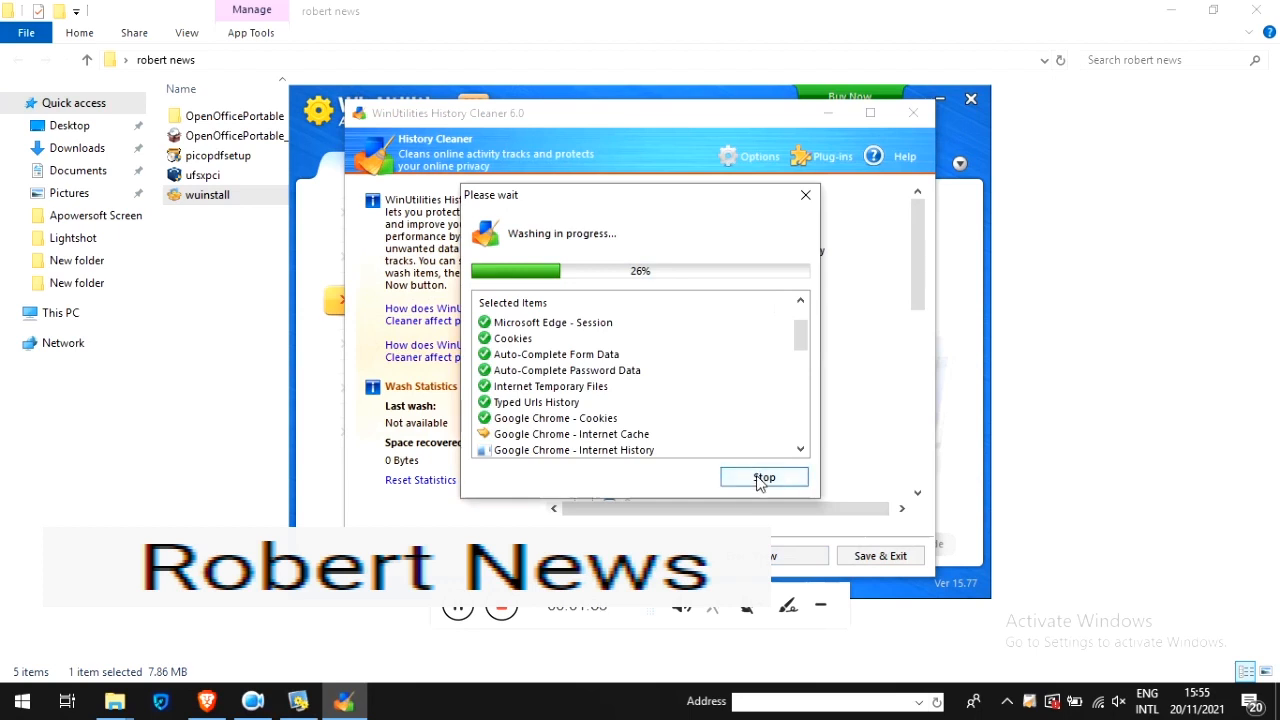
Finish the completed History Cleaner wash and return to the Privacy & Security modules
{"action": "left_click", "coordinate": [764, 476]}
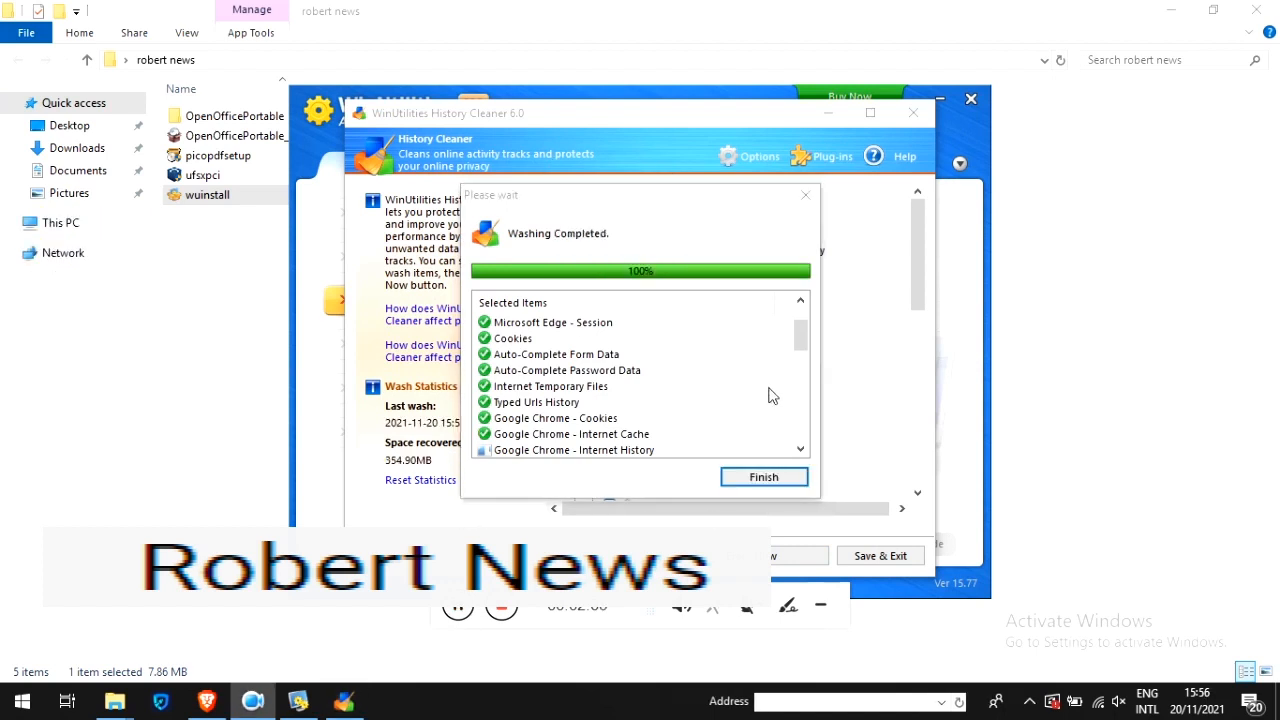
{"action": "scroll", "scroll_direction": "down", "scroll_amount": 3}
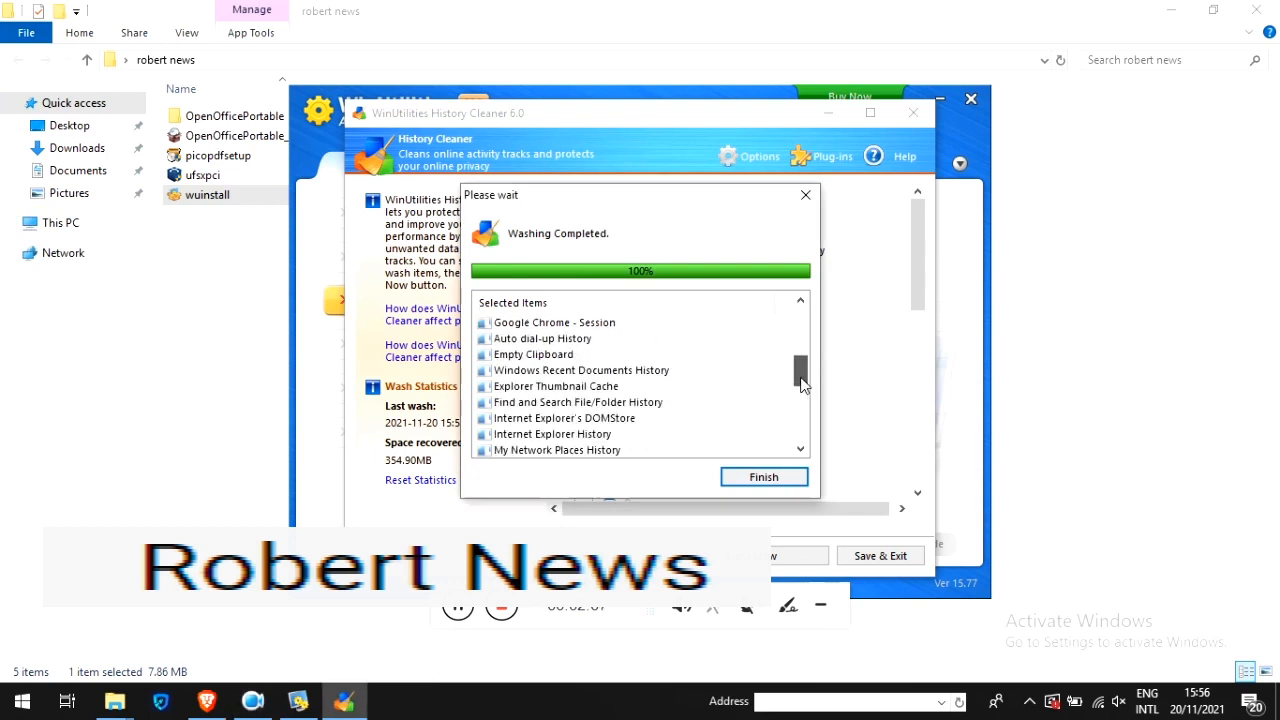
{"action": "scroll", "scroll_direction": "down", "scroll_amount": 3}
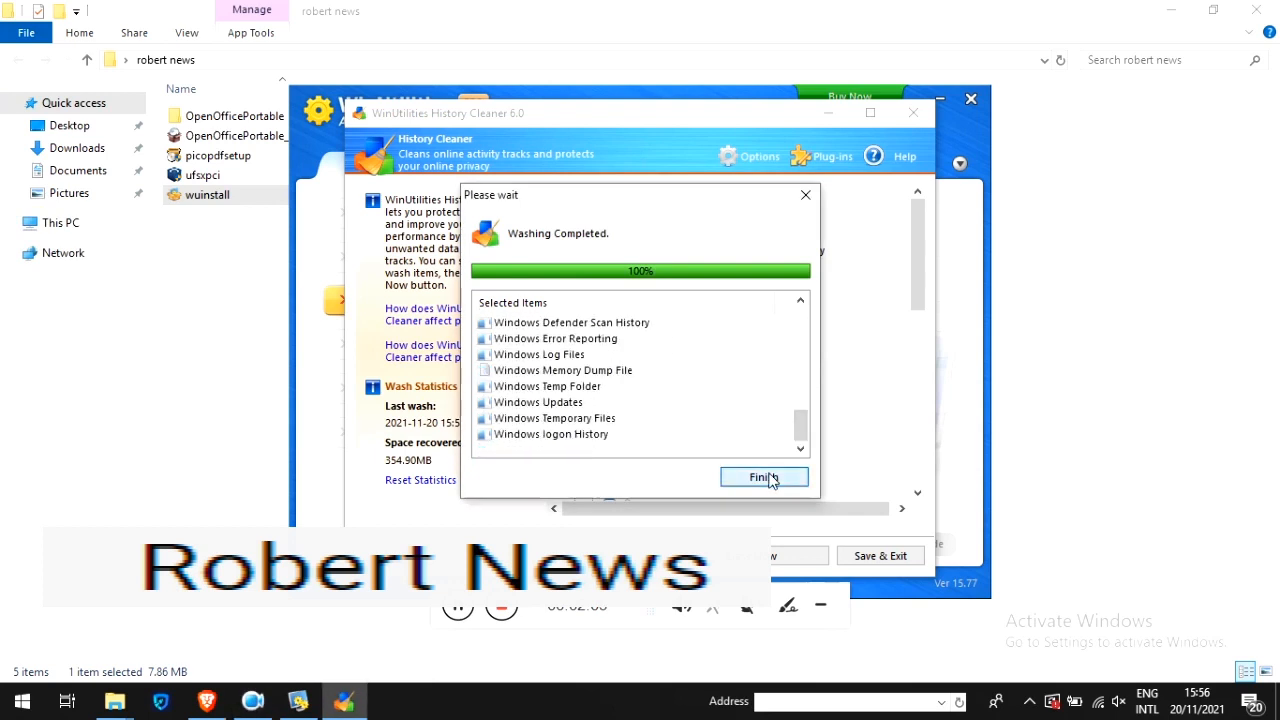
{"action": "left_click", "coordinate": [764, 476]}
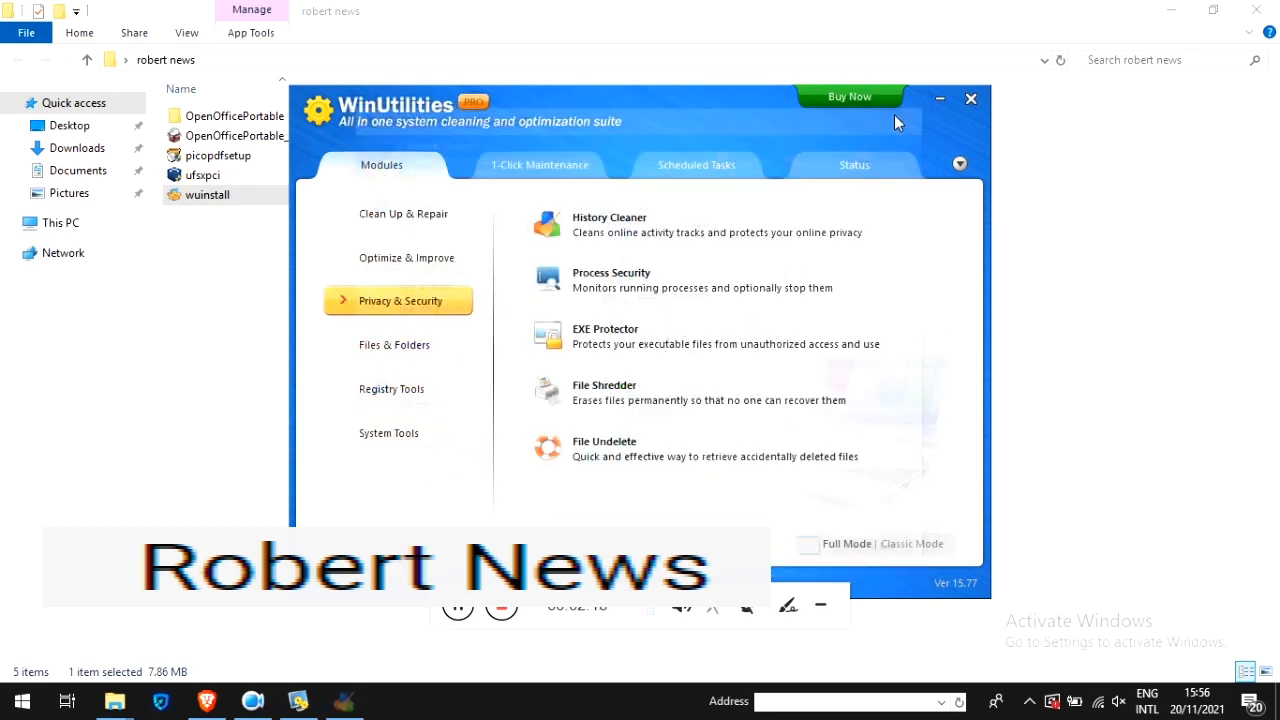
View the Files & Folders modules and briefly run and close the Disk Analysis tool
{"action": "left_click", "coordinate": [398, 344]}
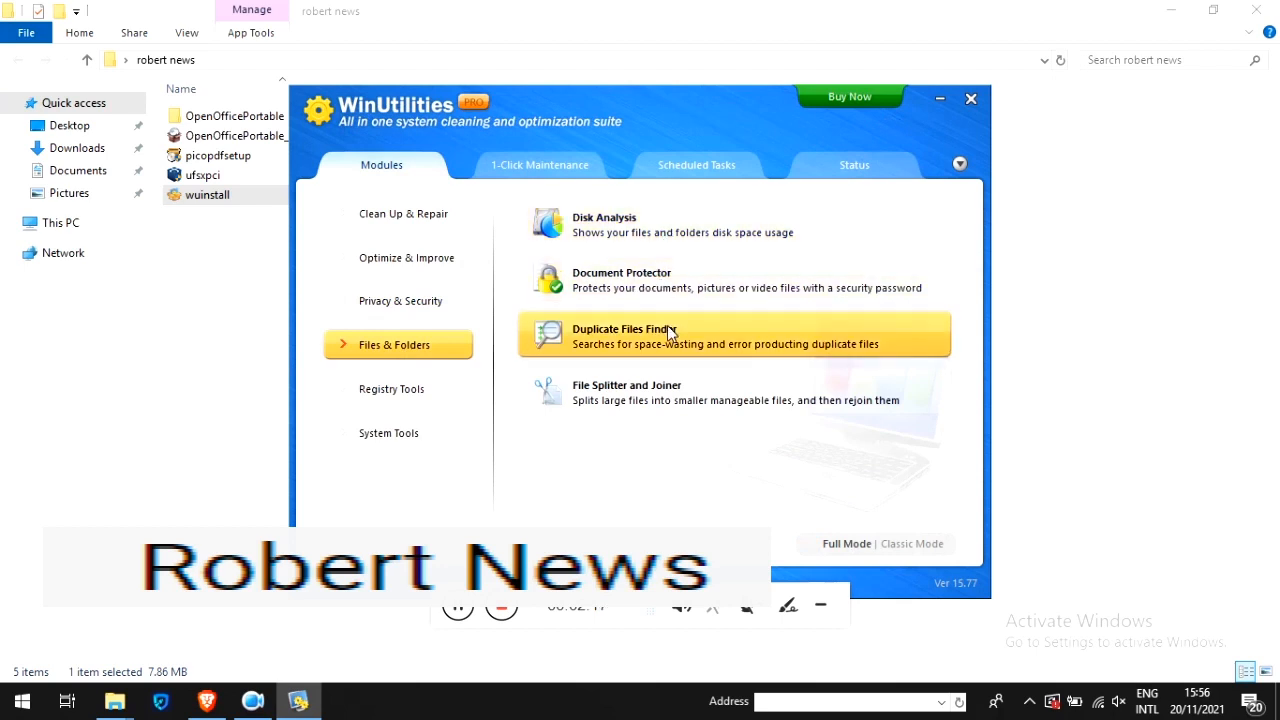
{"action": "left_click", "coordinate": [604, 218]}
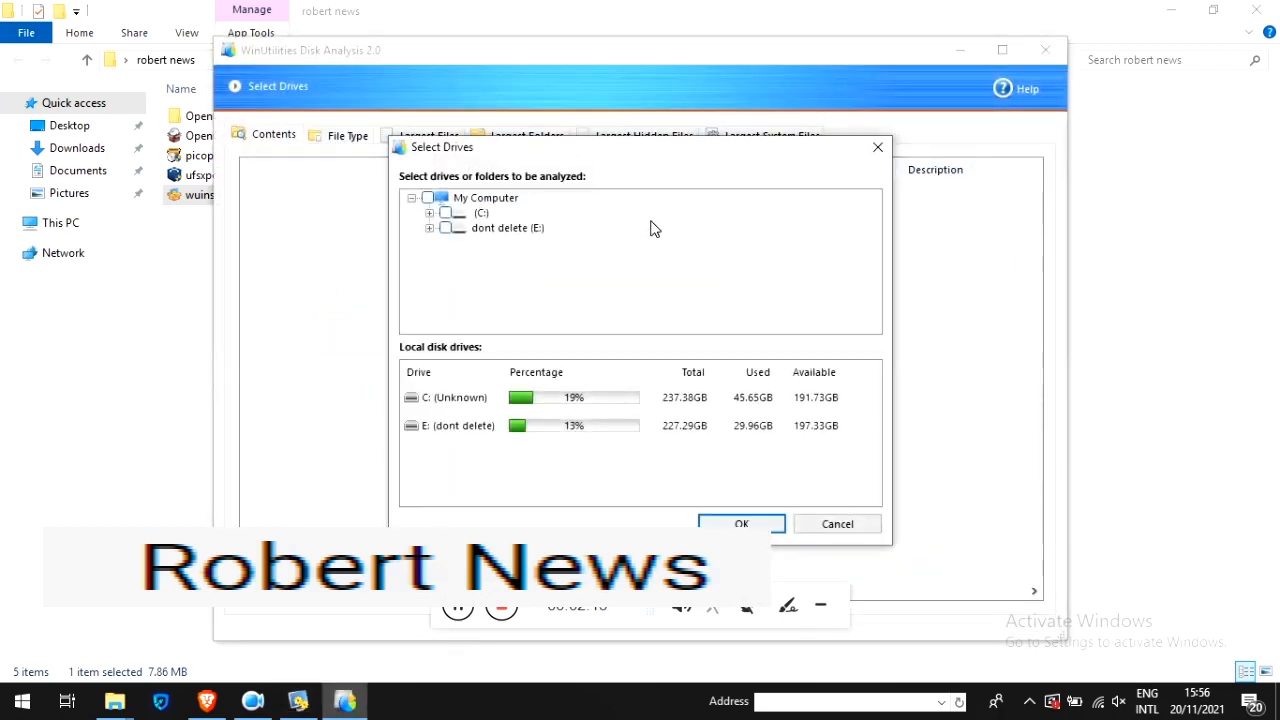
{"action": "mouse_move", "coordinate": [990, 44]}
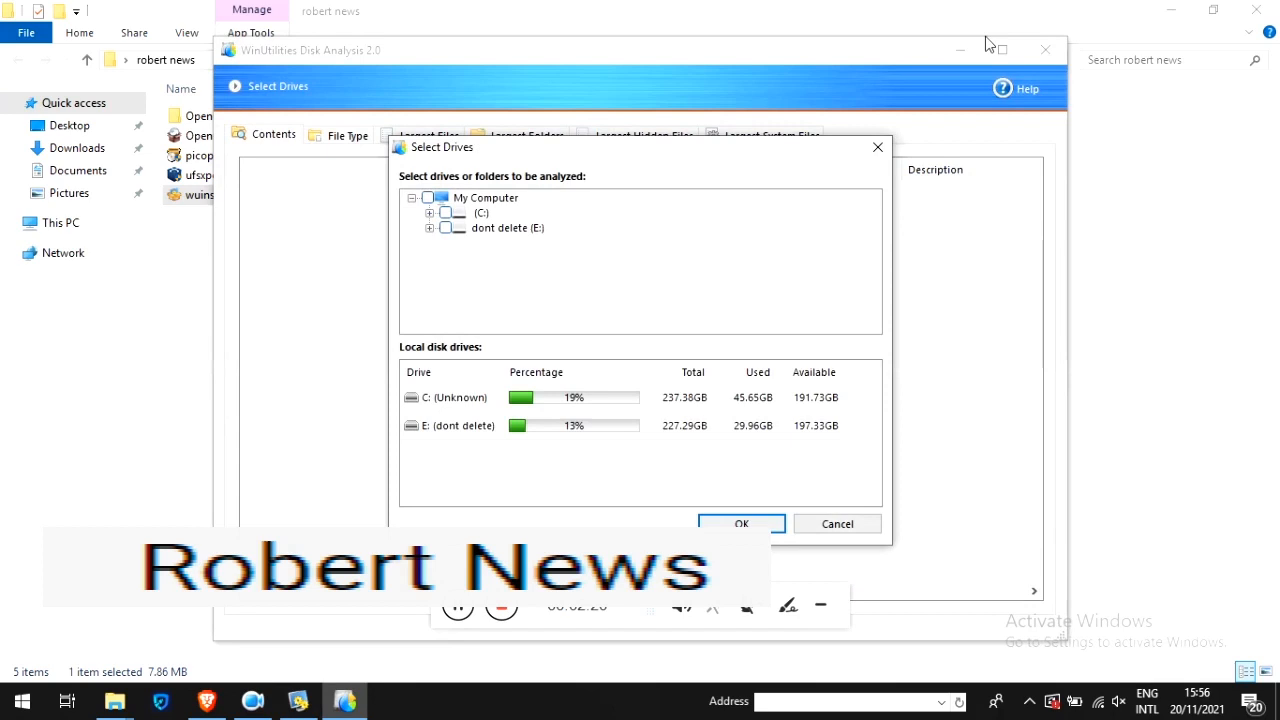
{"action": "left_click", "coordinate": [740, 524]}
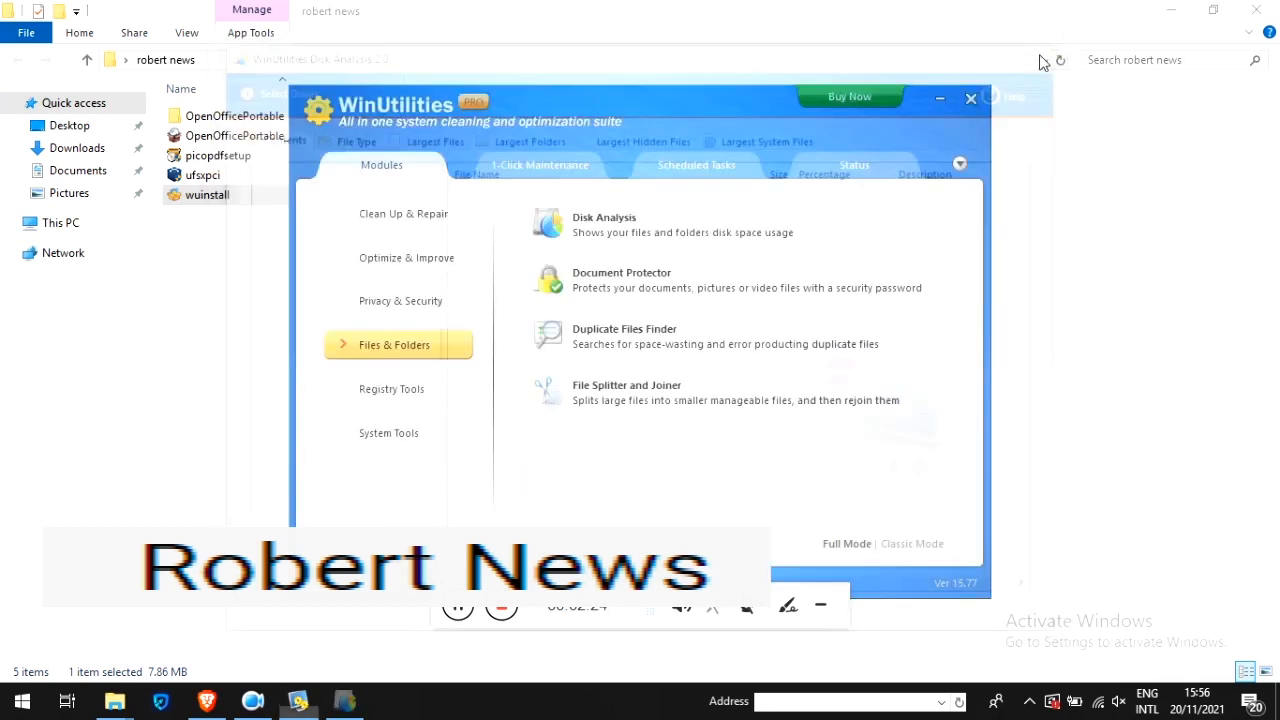
View the Registry Tools modules, then the System Tools modules
{"action": "left_click", "coordinate": [398, 388]}
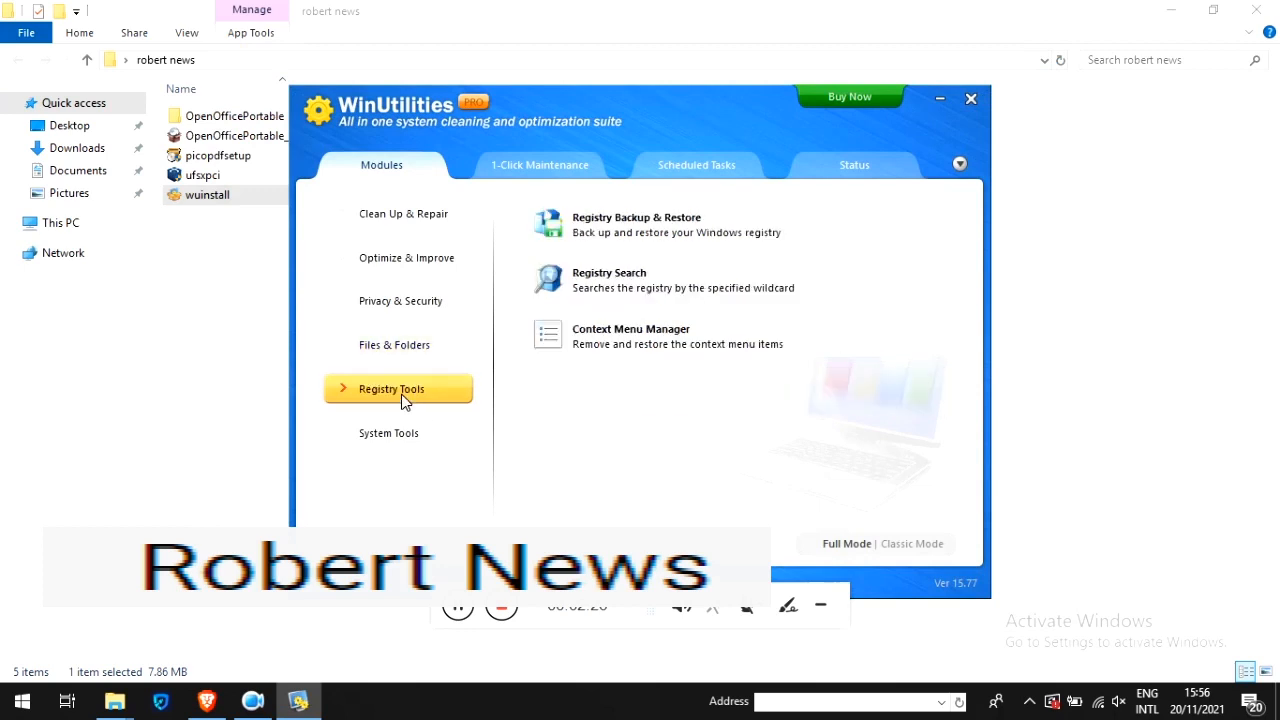
{"action": "mouse_move", "coordinate": [418, 444]}
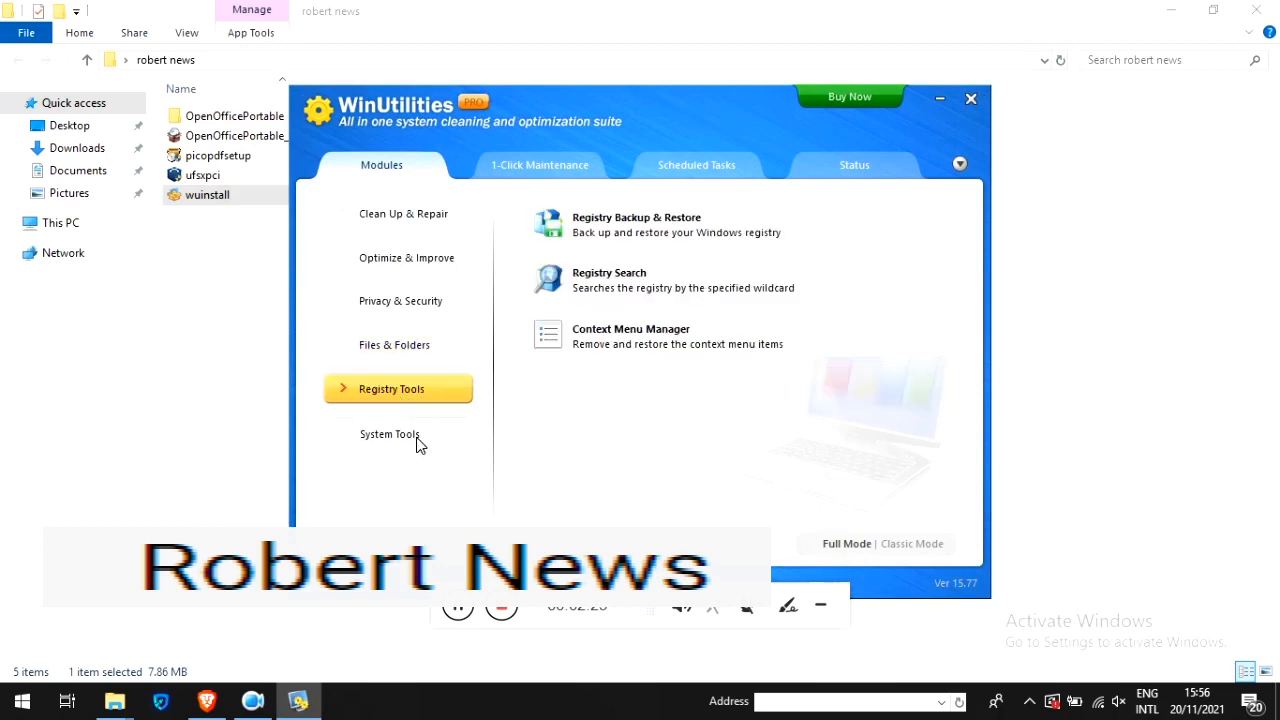
{"action": "left_click", "coordinate": [390, 432]}
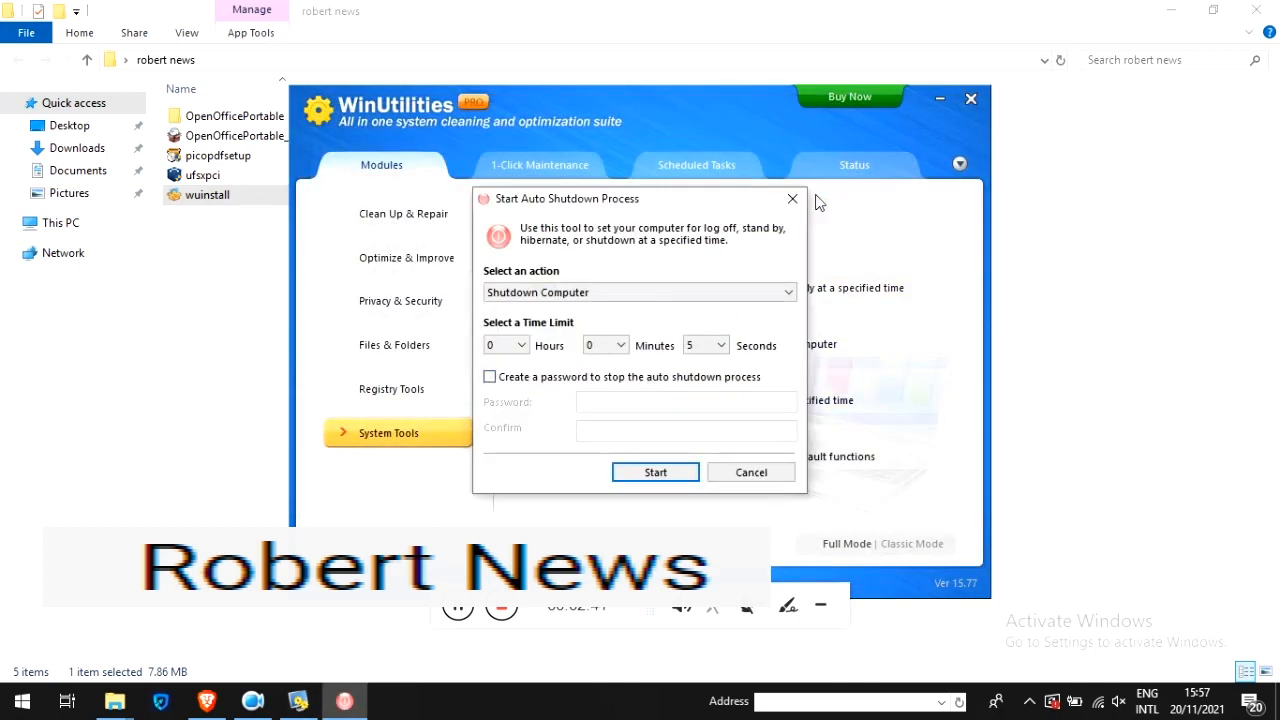
Close Auto Shutdown, show Clean Up & Repair and launch the Disk Cleaner wizard
{"action": "left_click", "coordinate": [750, 472]}
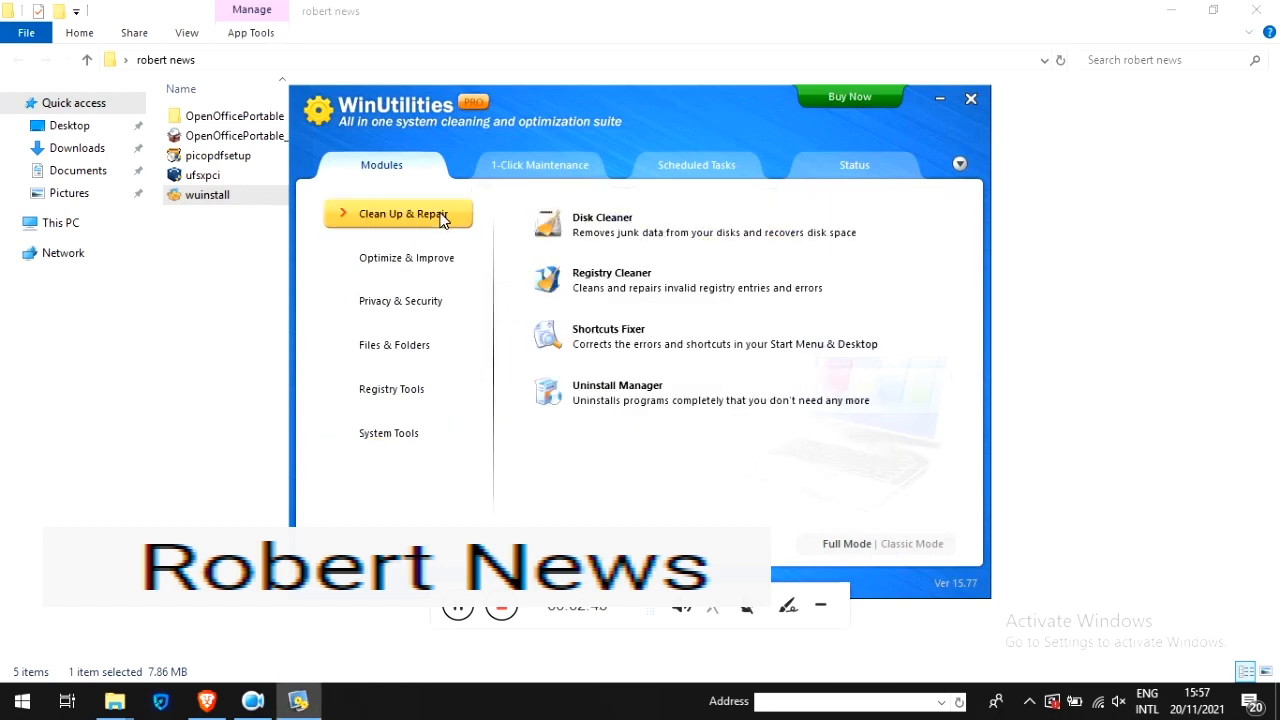
{"action": "mouse_move", "coordinate": [636, 344]}
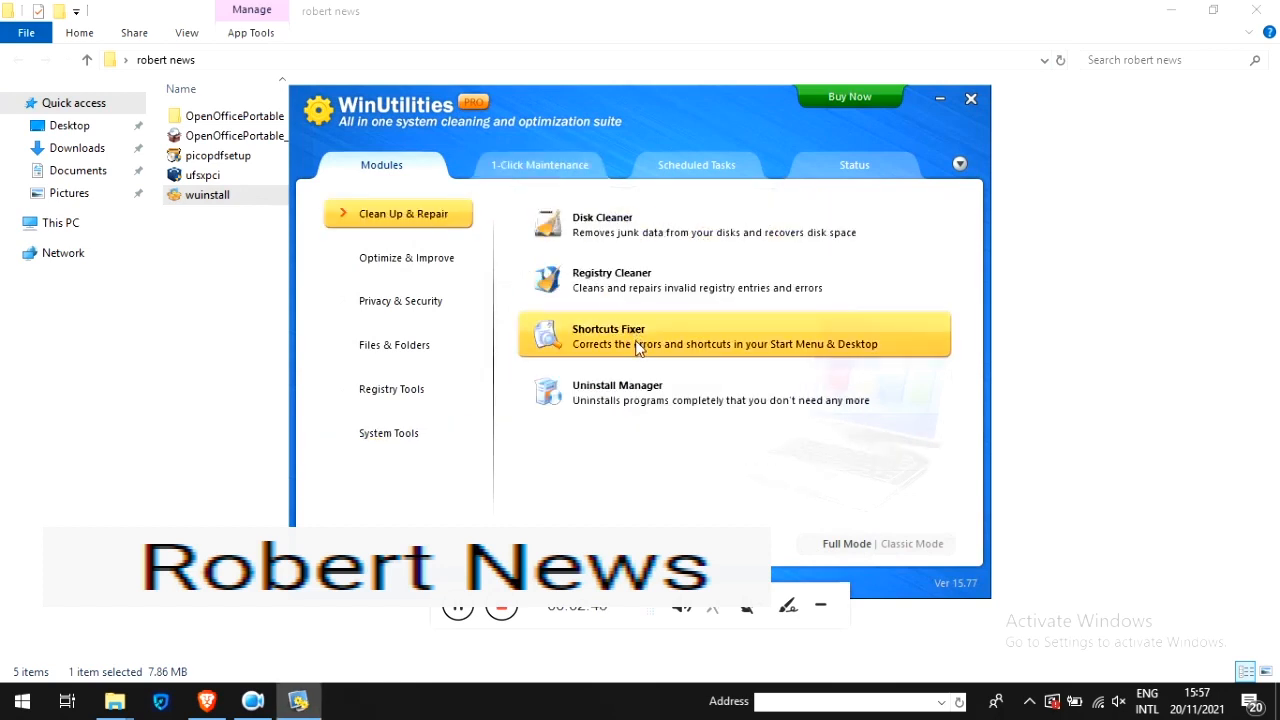
{"action": "mouse_move", "coordinate": [650, 348]}
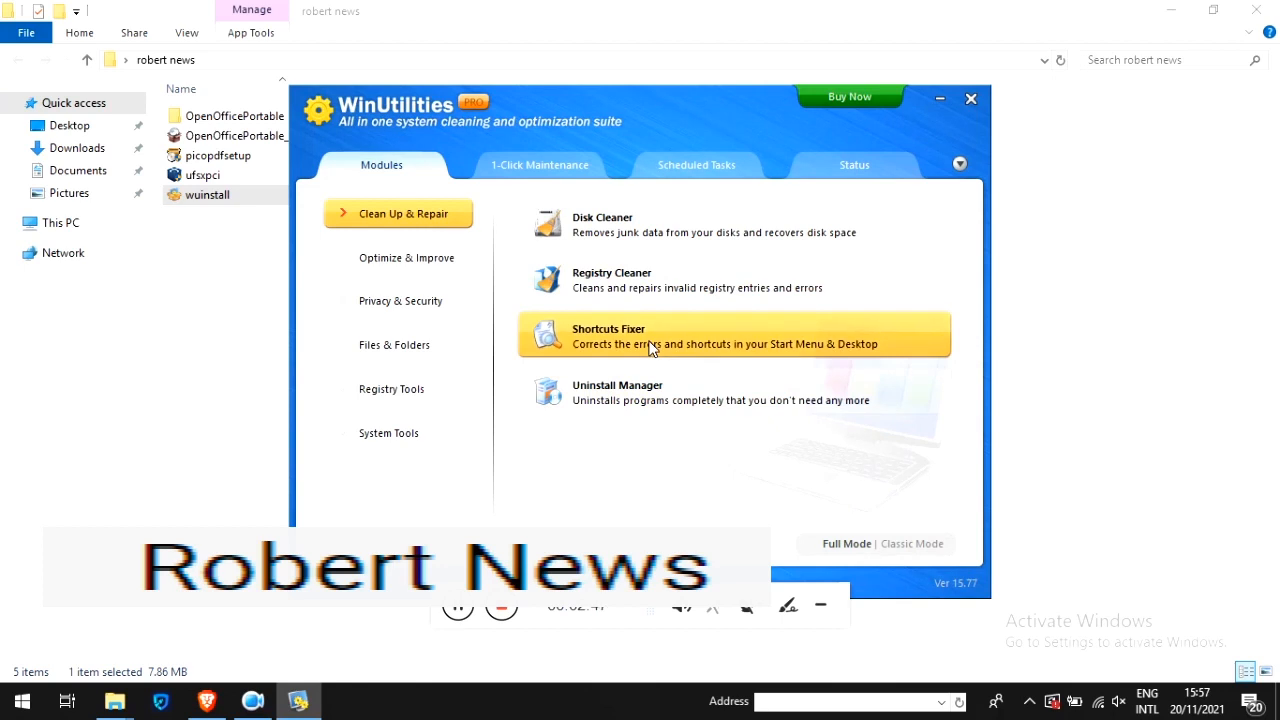
{"action": "left_click", "coordinate": [608, 336]}
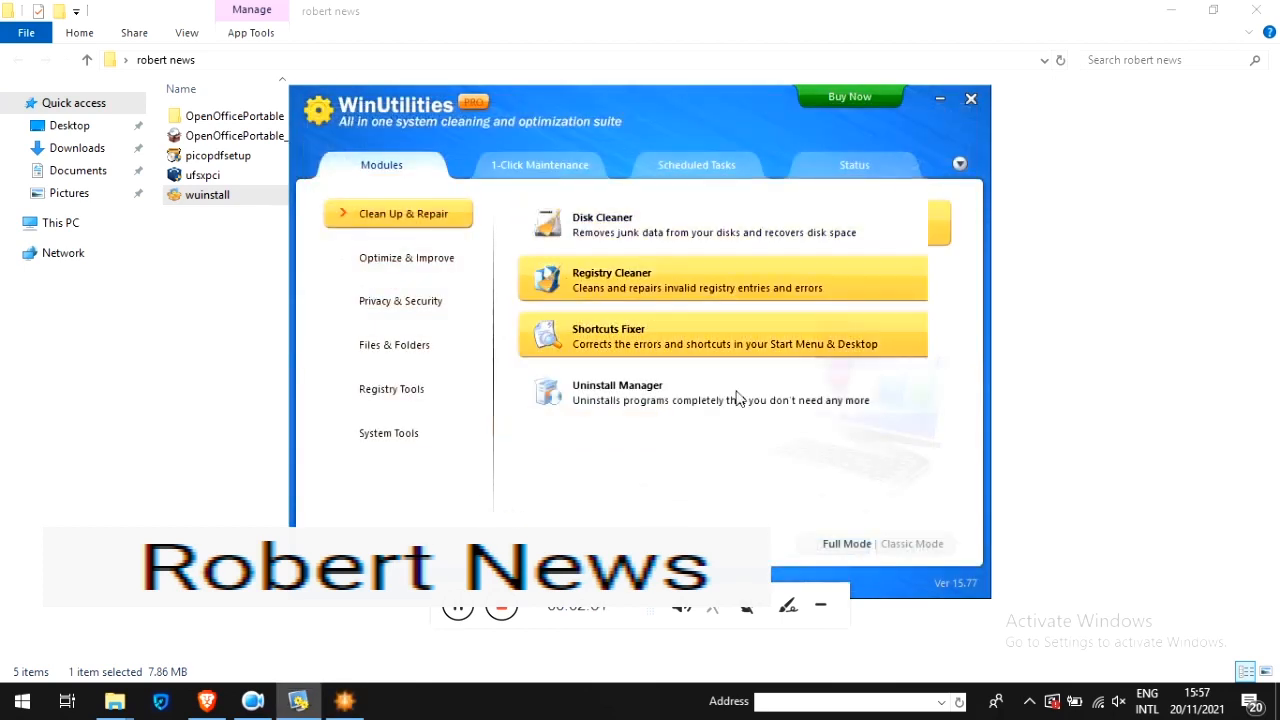
{"action": "left_click", "coordinate": [602, 216]}
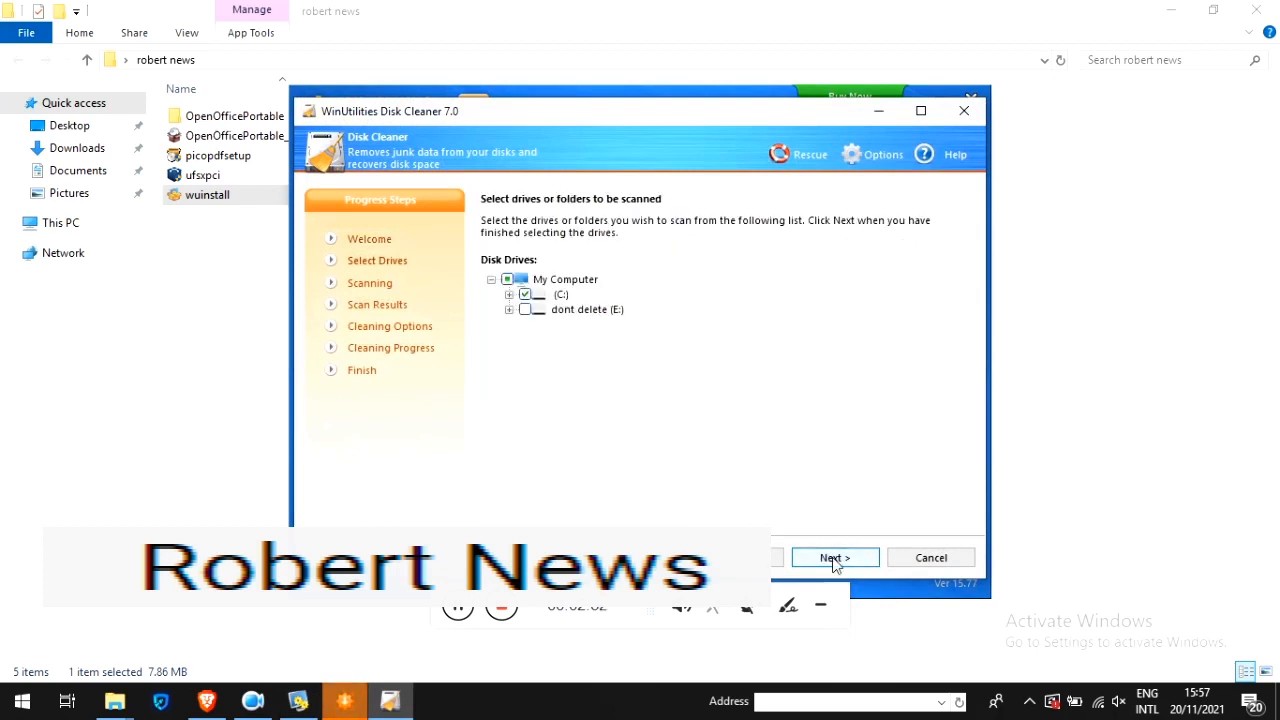
Scan drive C: for junk files, review the summary and start the cleaning pass
{"action": "left_click", "coordinate": [834, 556]}
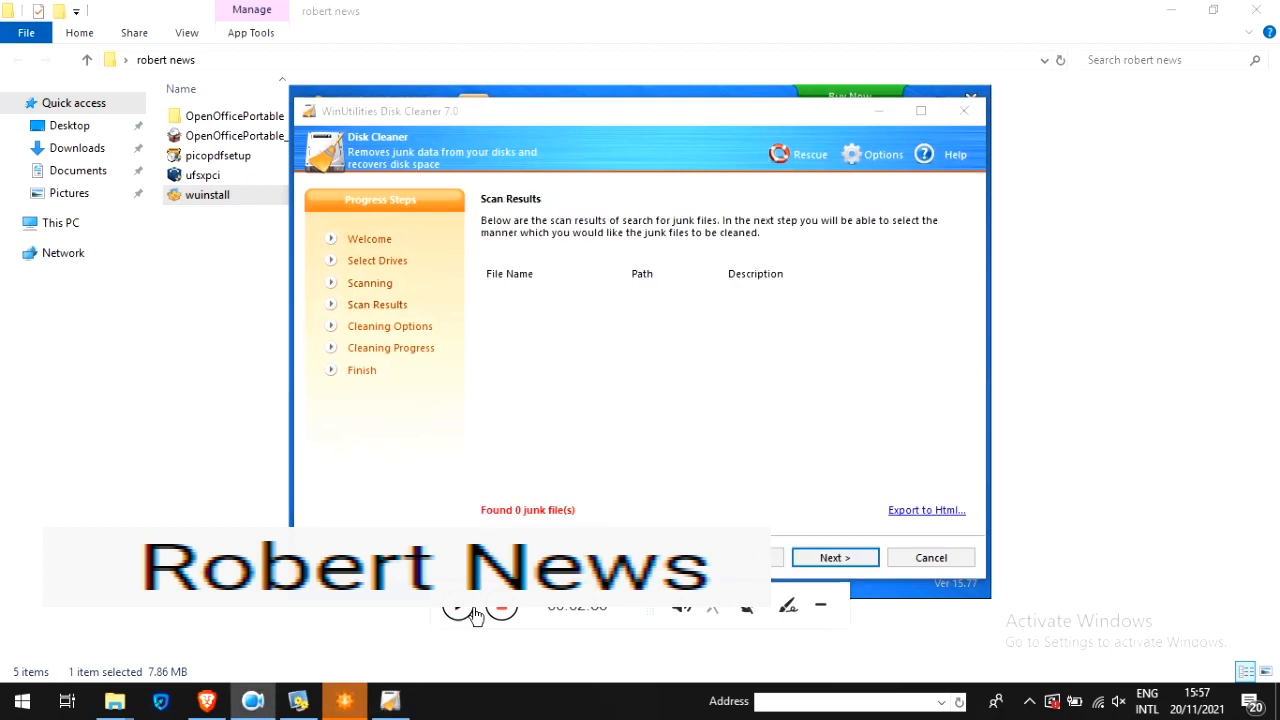
{"action": "left_click", "coordinate": [834, 556]}
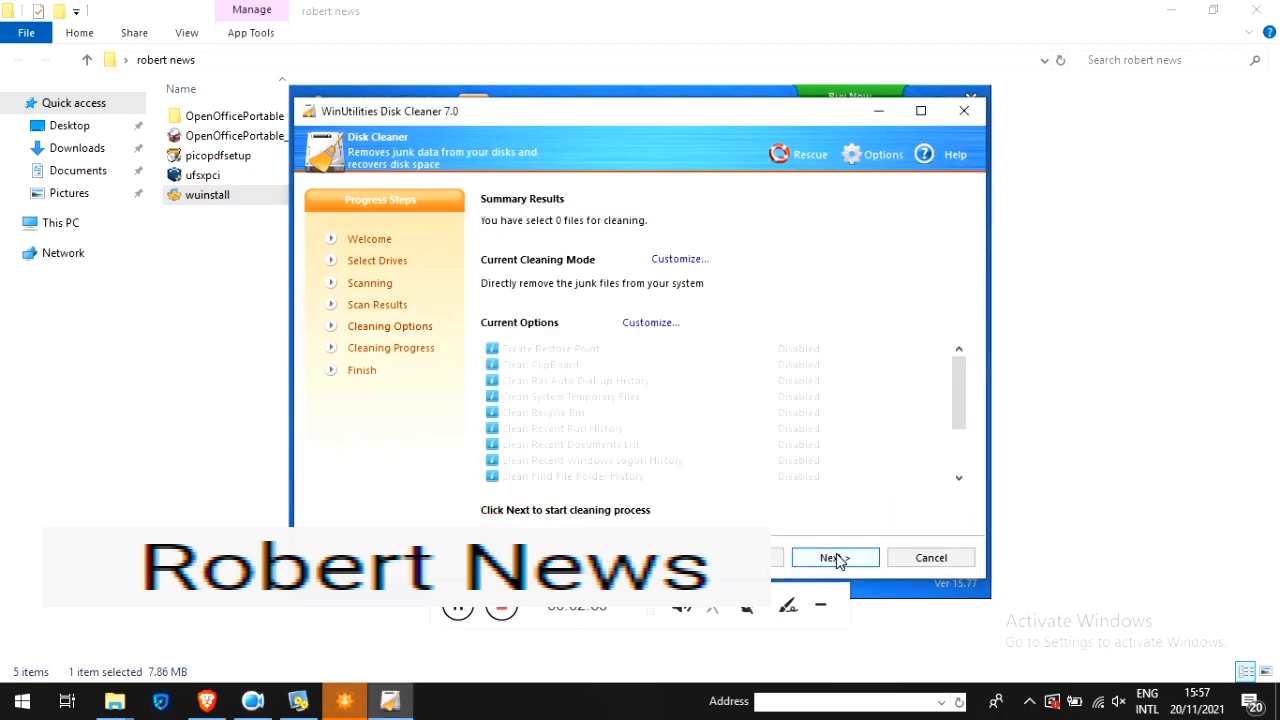
{"action": "left_click", "coordinate": [834, 556]}
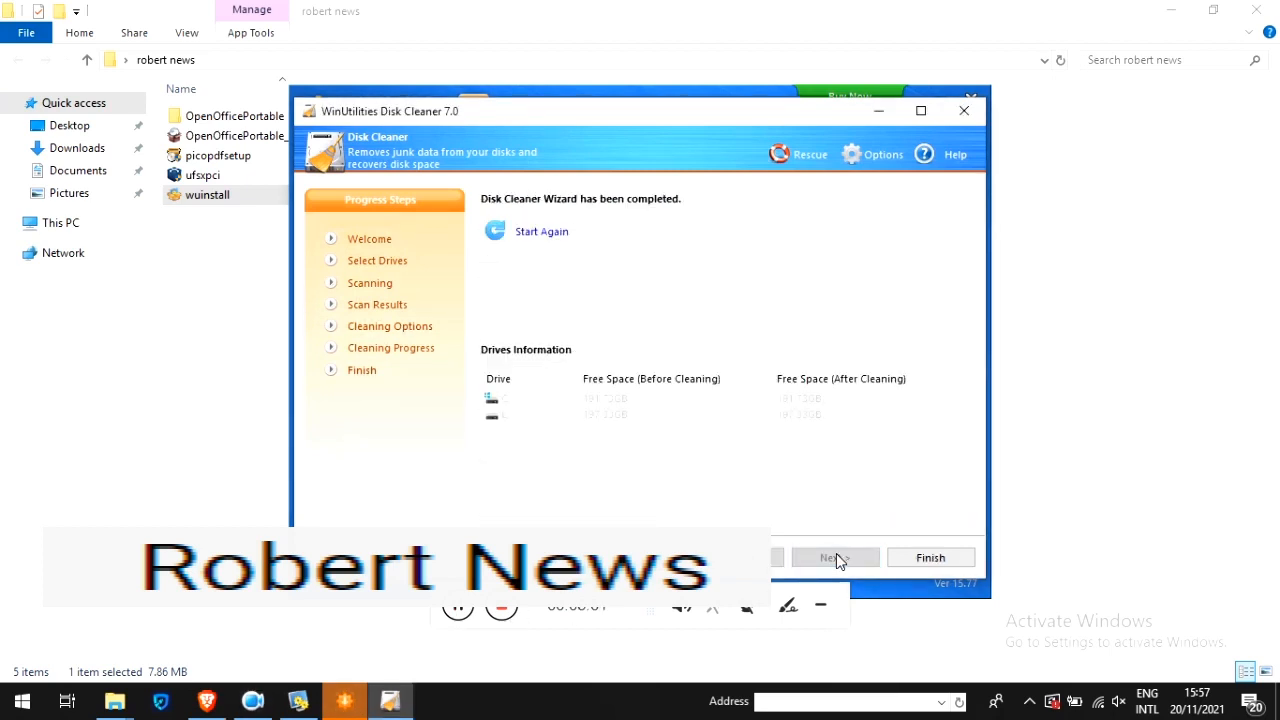
{"action": "mouse_move", "coordinate": [670, 432]}
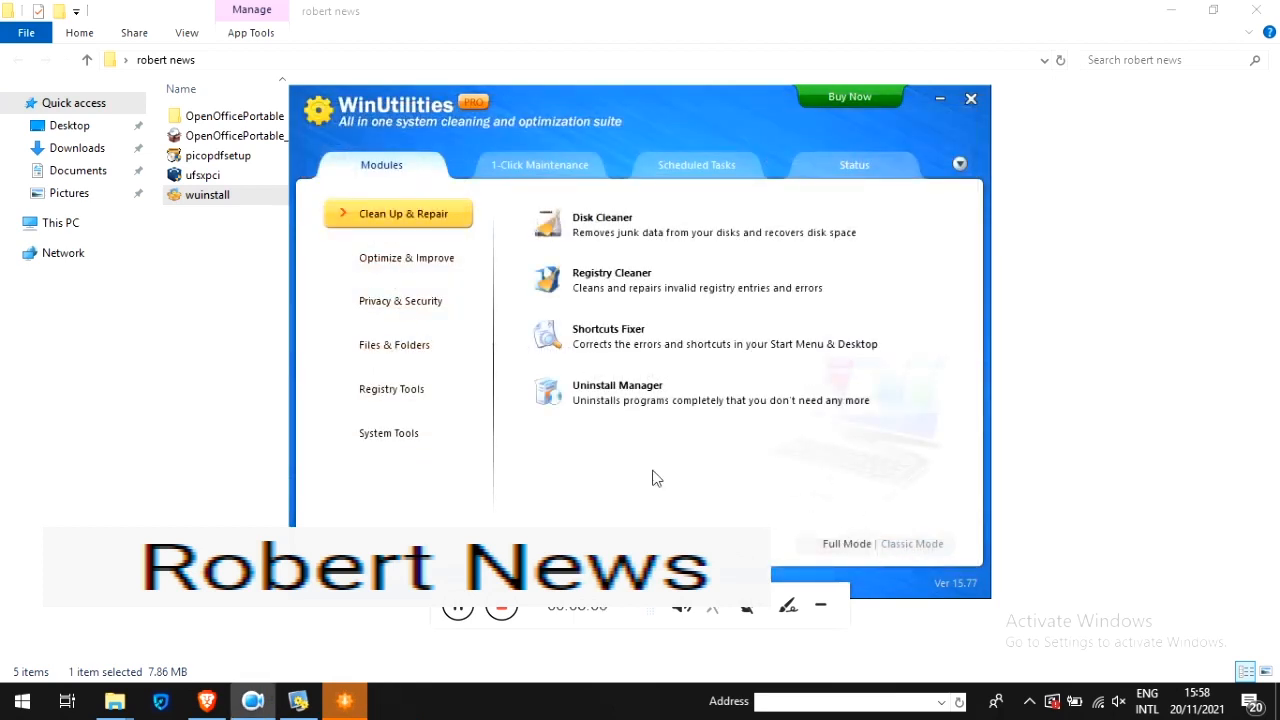
View Scheduled Tasks, then show the About box for Professional Edition version 15.77
{"action": "left_click", "coordinate": [696, 164]}
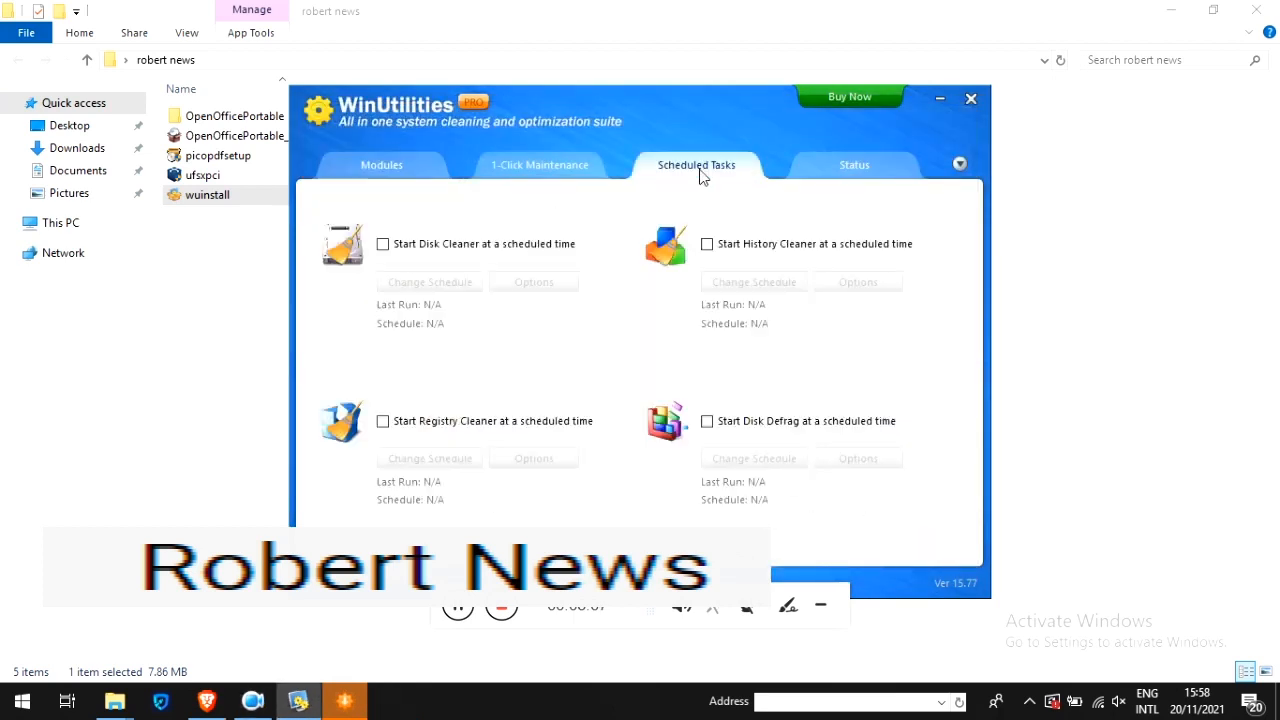
{"action": "left_click", "coordinate": [958, 164]}
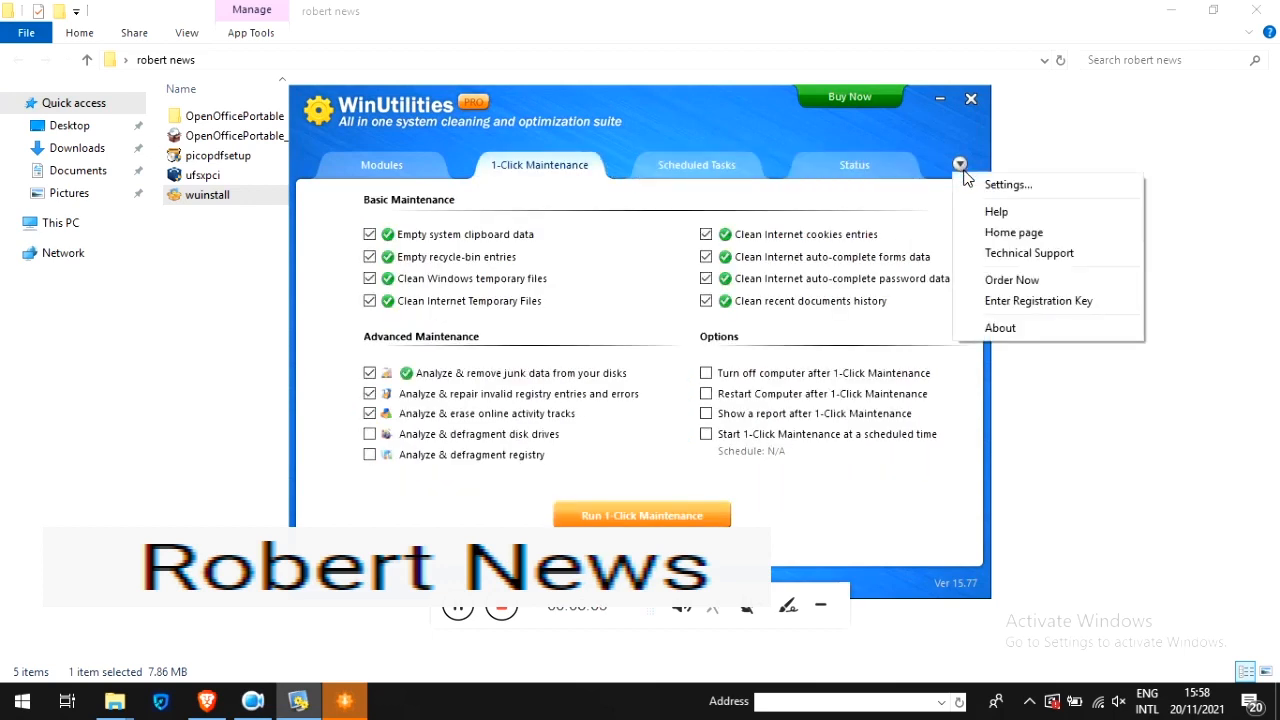
{"action": "left_click", "coordinate": [1000, 328]}
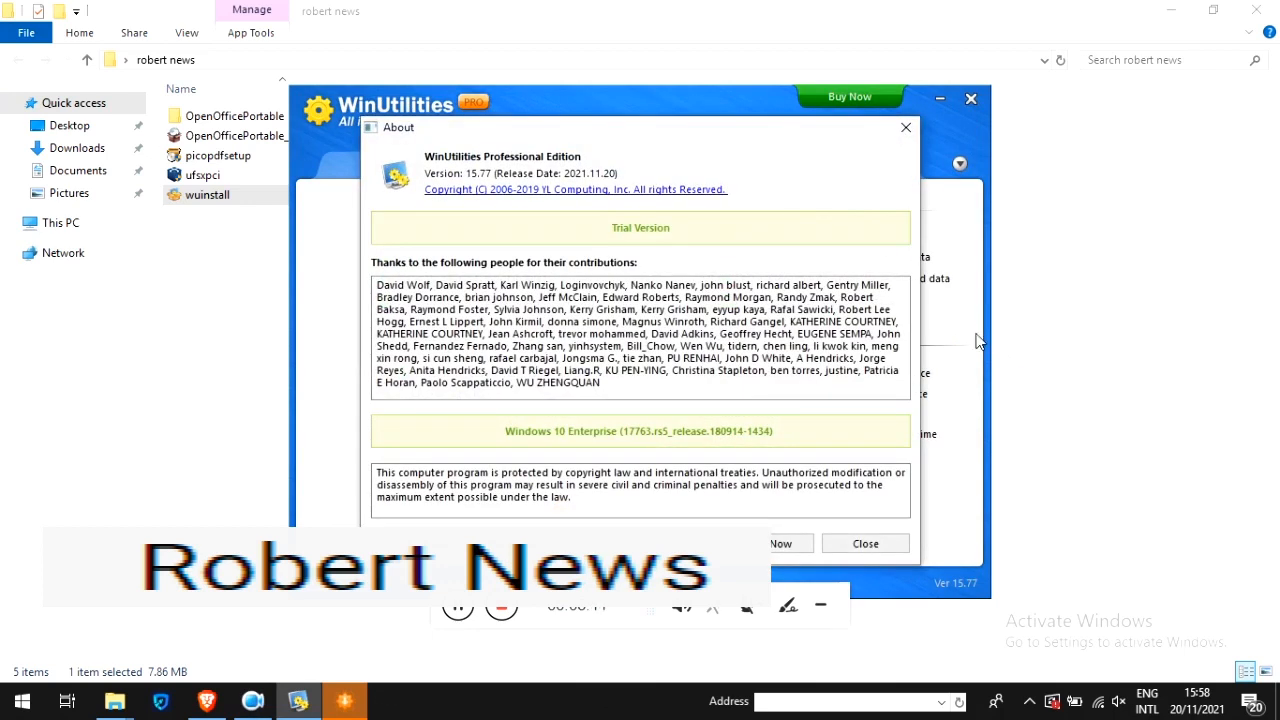